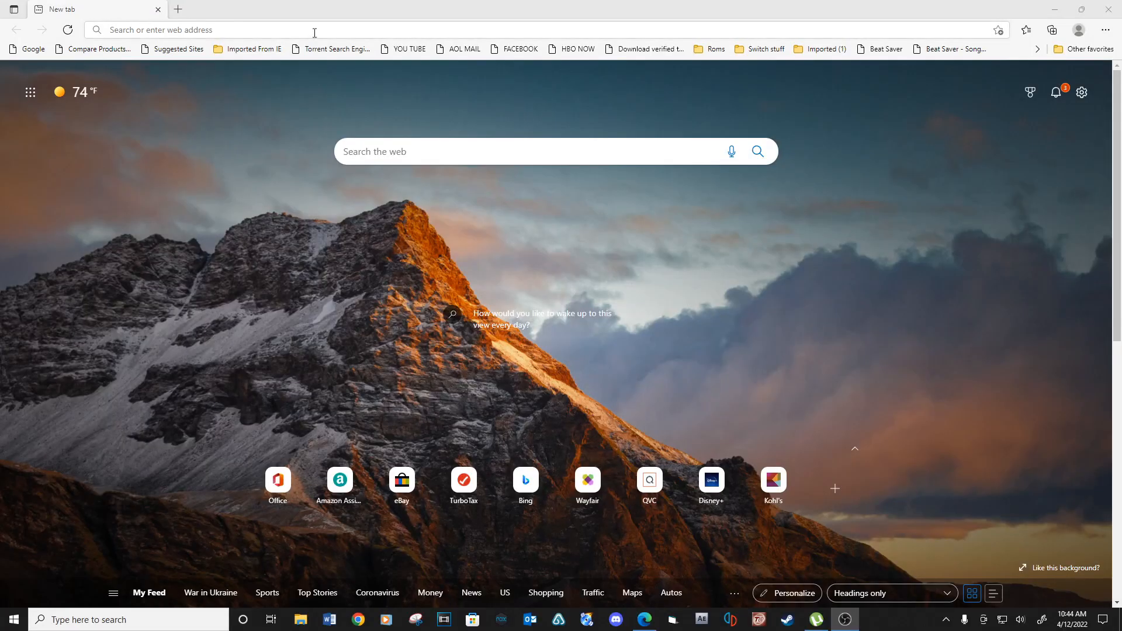
# Search Bing for techno parrot and reach the teknoparrot.com download page
pyautogui.write('techno parr')
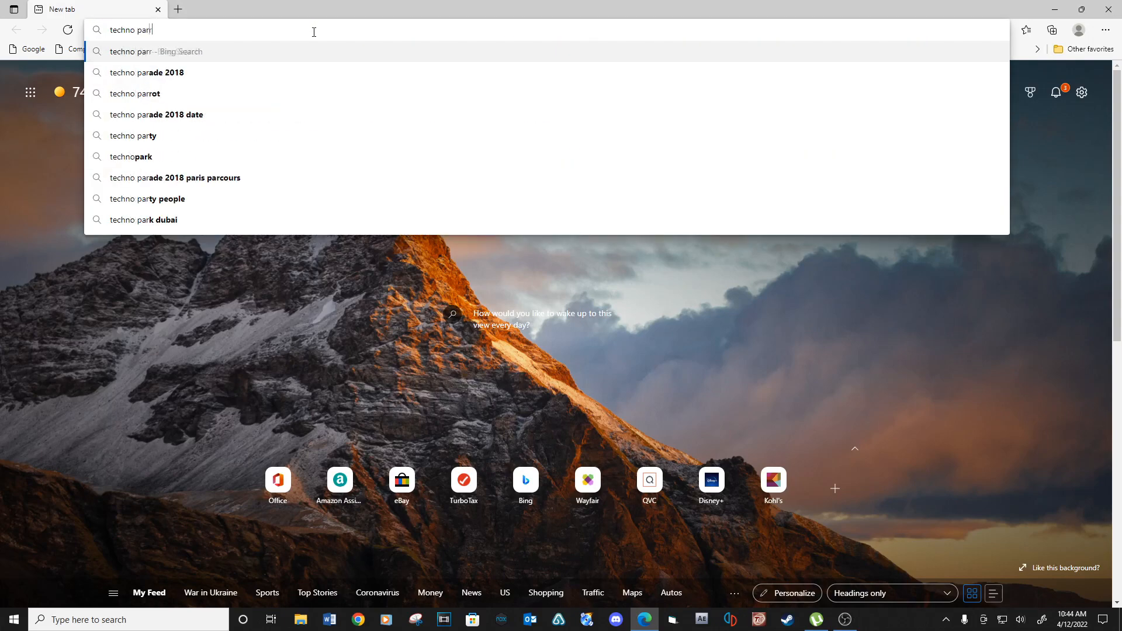
pyautogui.click(136, 93)
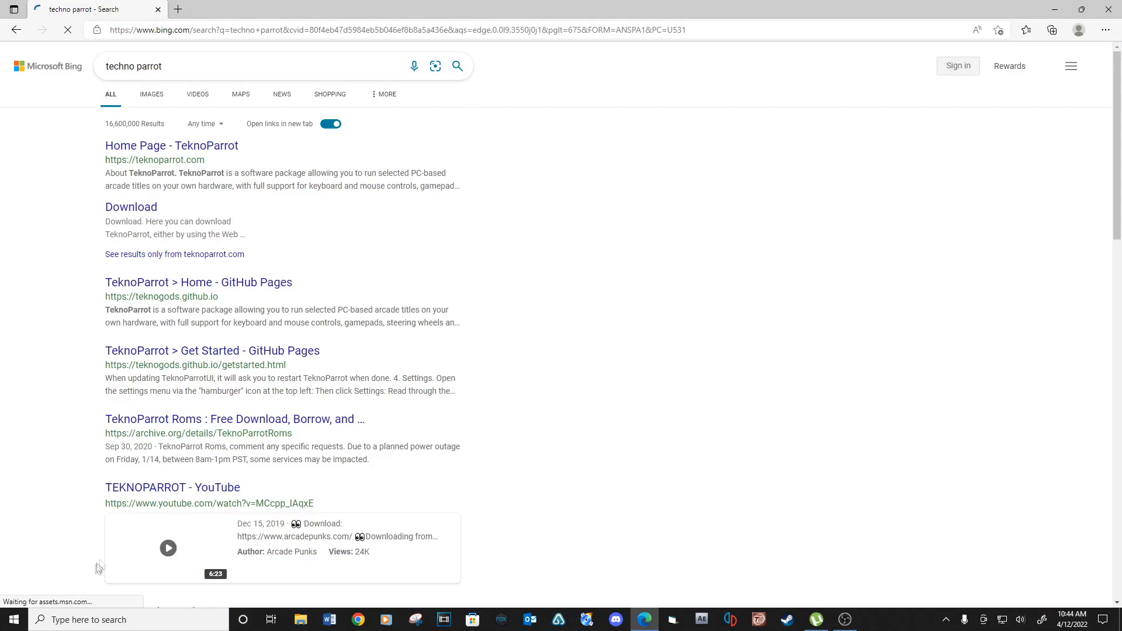
pyautogui.click(131, 207)
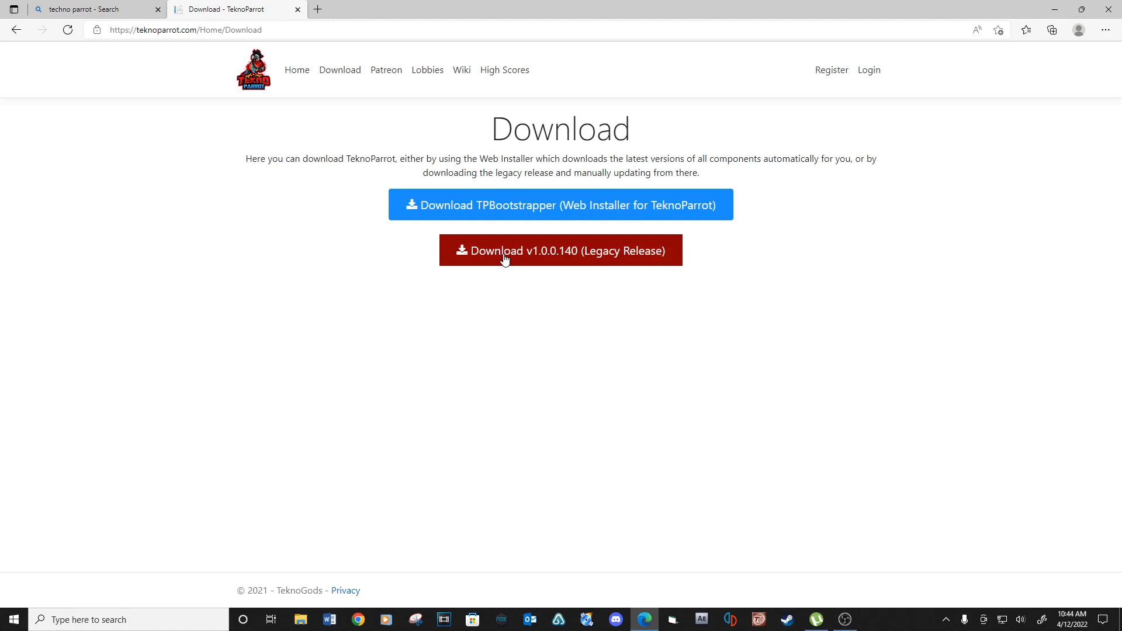
# Download the v1.0.0.140 legacy release via MEGA and open the downloaded archive
pyautogui.click(559, 250)
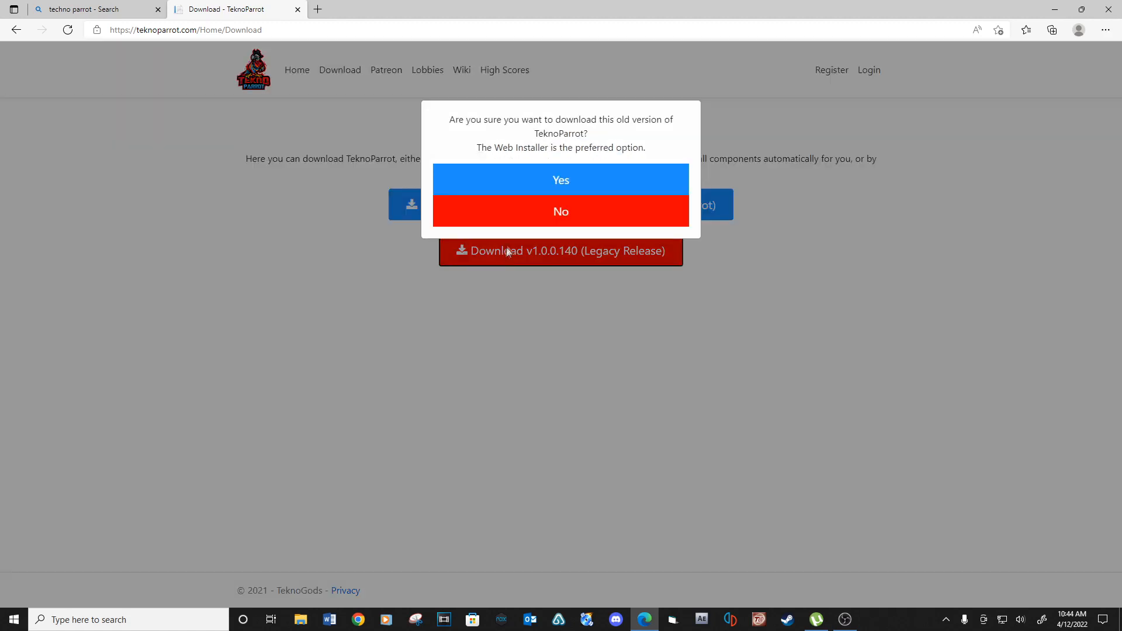
pyautogui.click(559, 180)
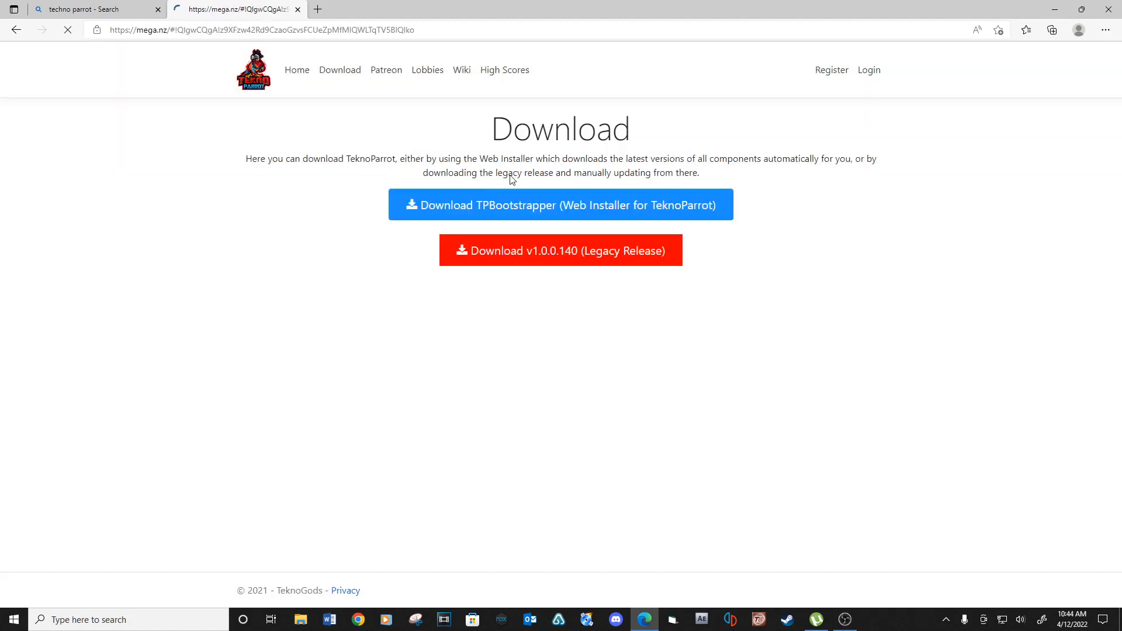
pyautogui.click(560, 250)
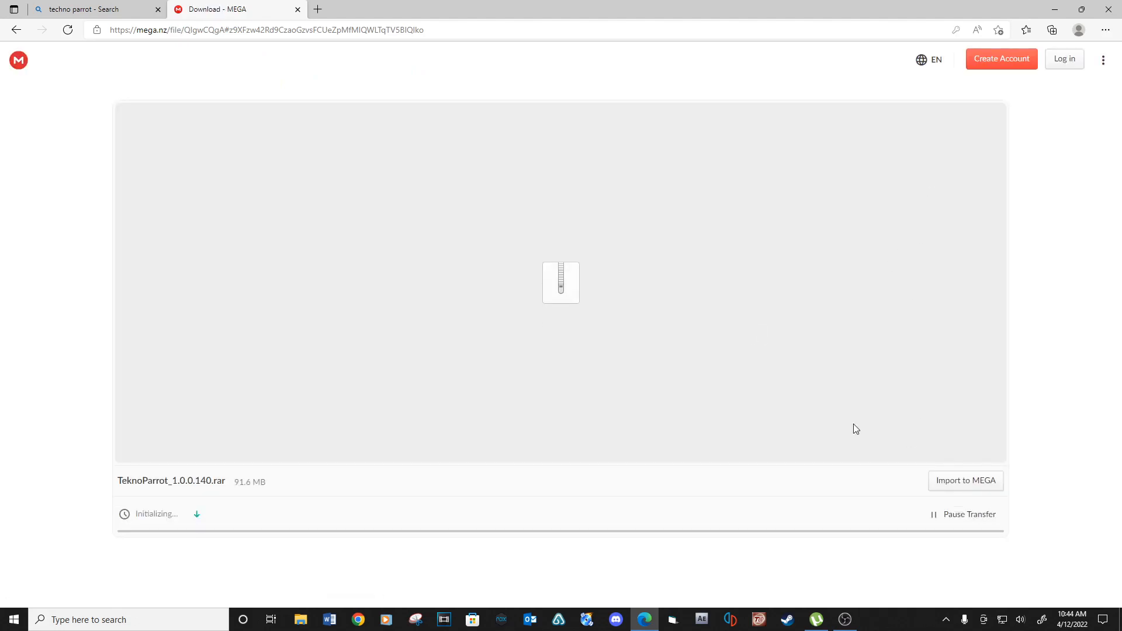
pyautogui.click(1052, 29)
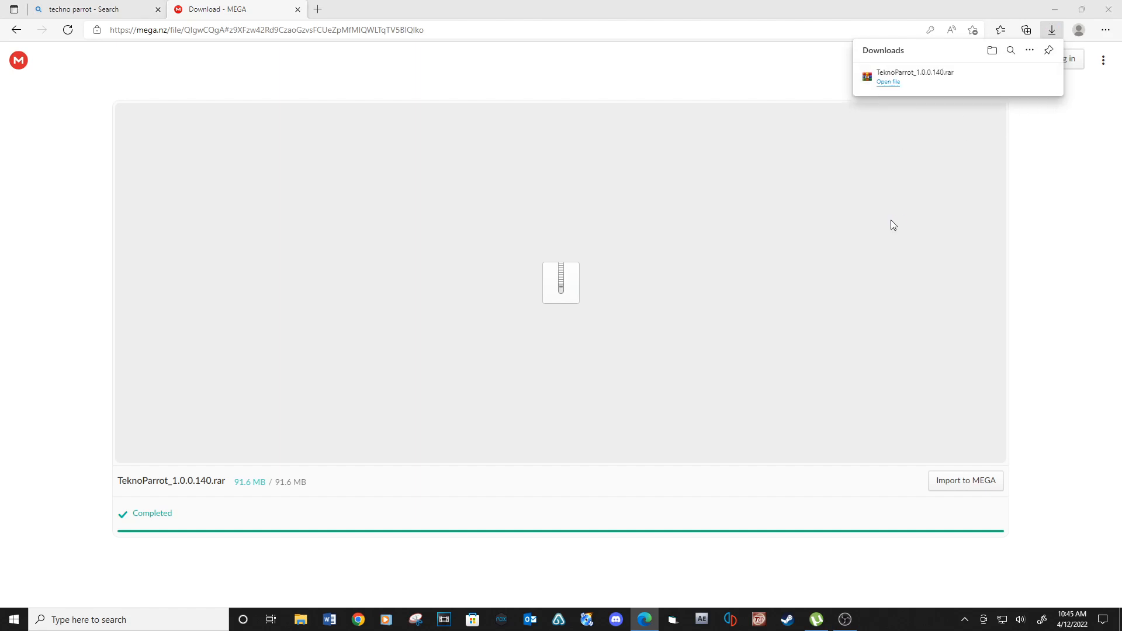
pyautogui.click(887, 81)
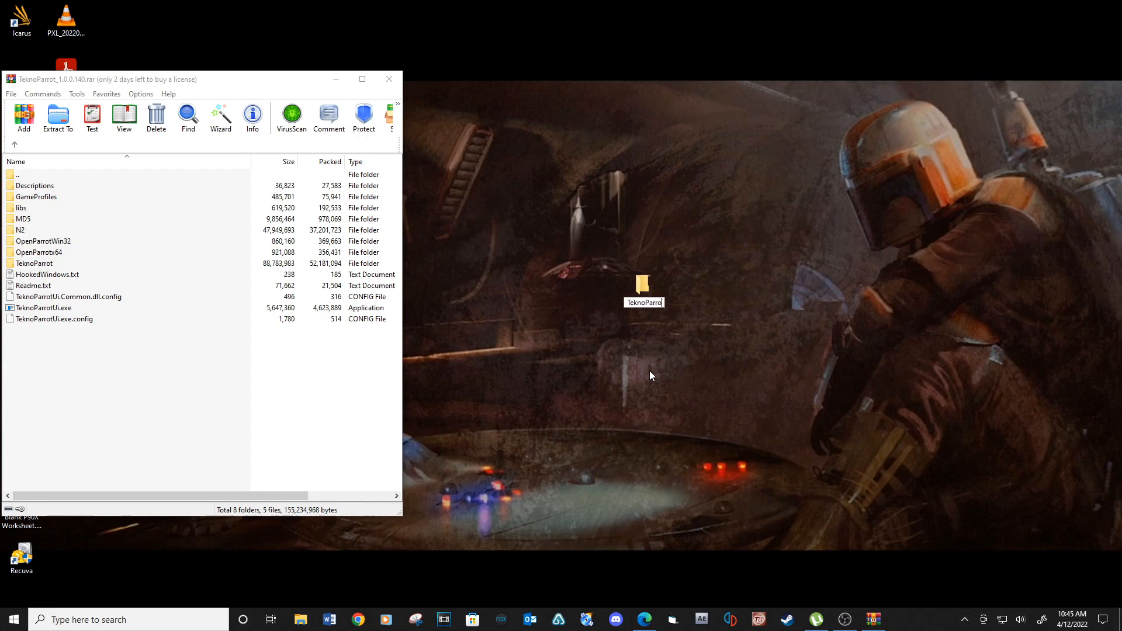
pyautogui.moveTo(670, 295)
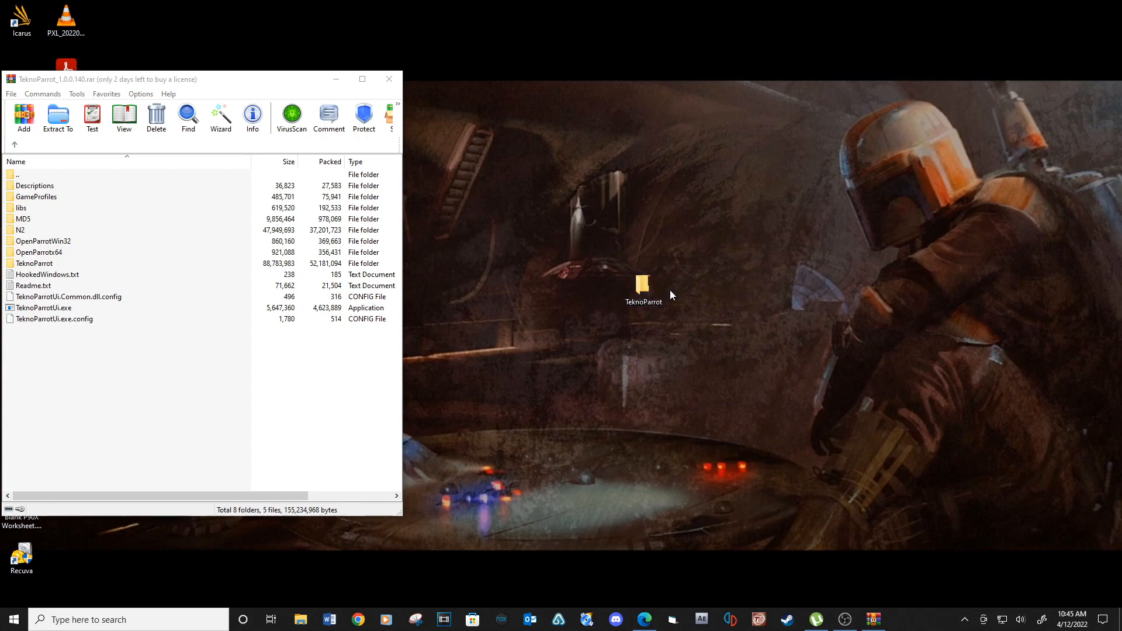
# Select all archive files with Ctrl+A and drag them into the TeknoParrot desktop folder
pyautogui.doubleClick(643, 285)
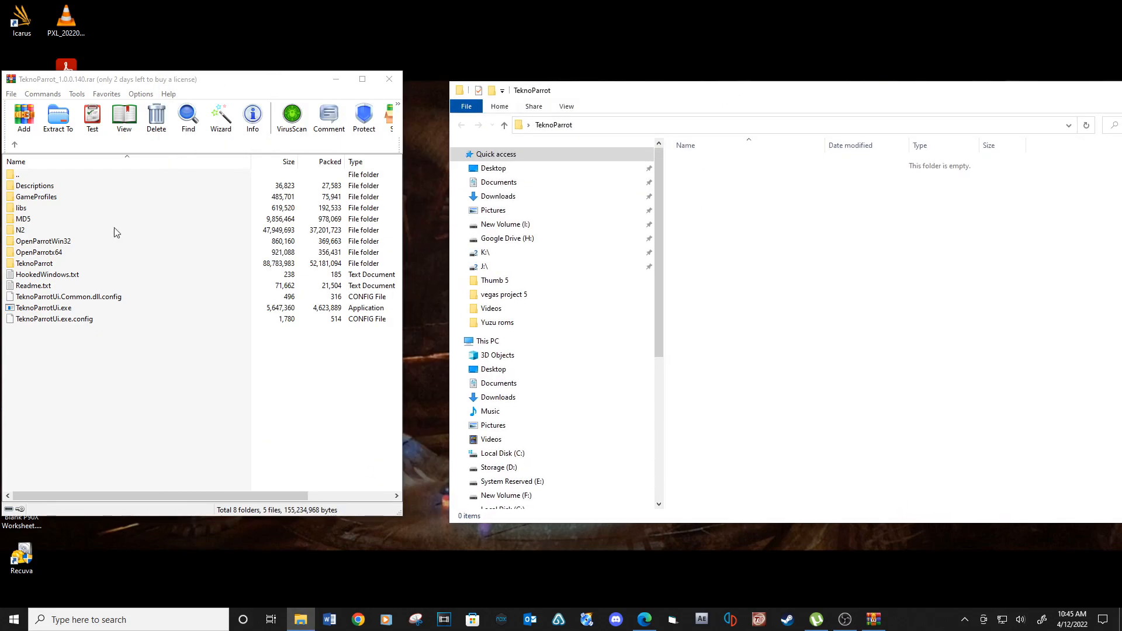
pyautogui.press('ctrl+a')
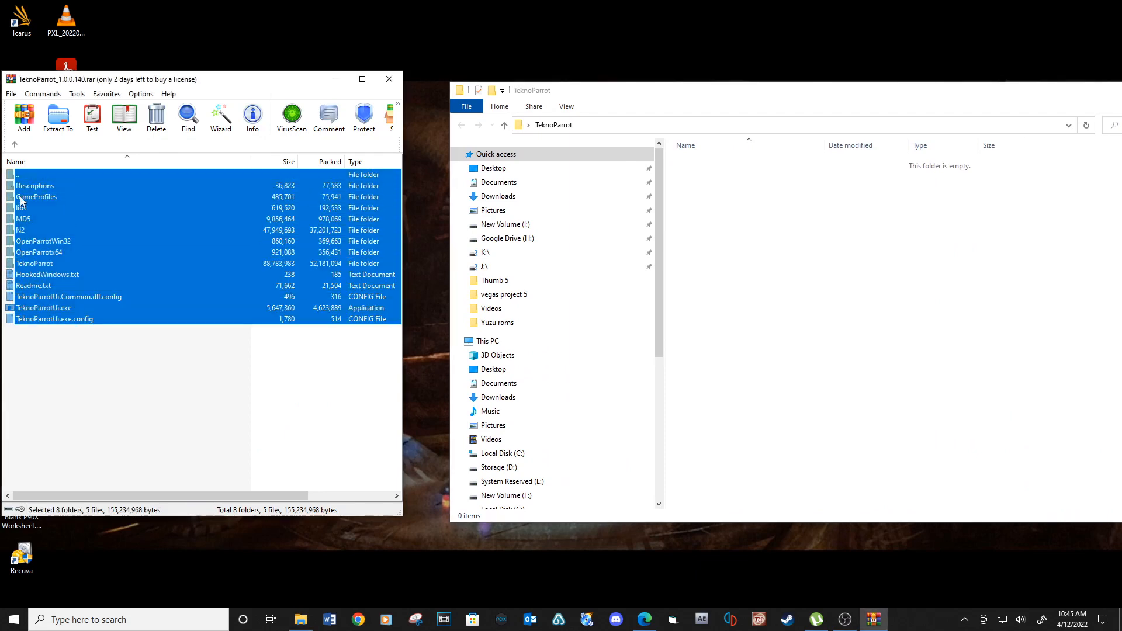
pyautogui.click(718, 318)
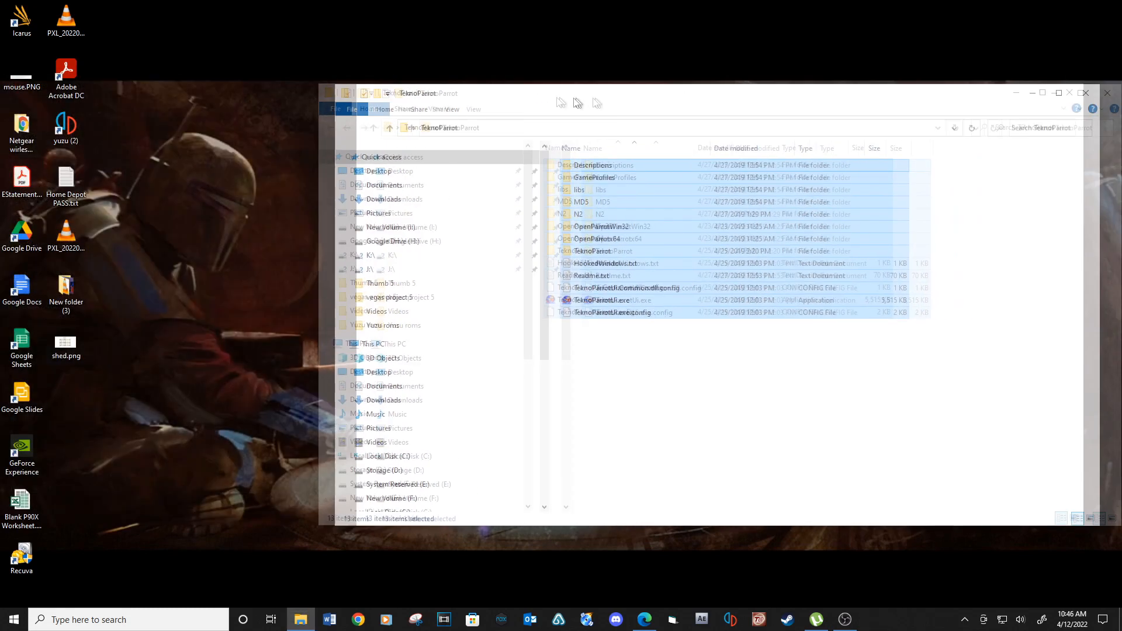
pyautogui.click(922, 91)
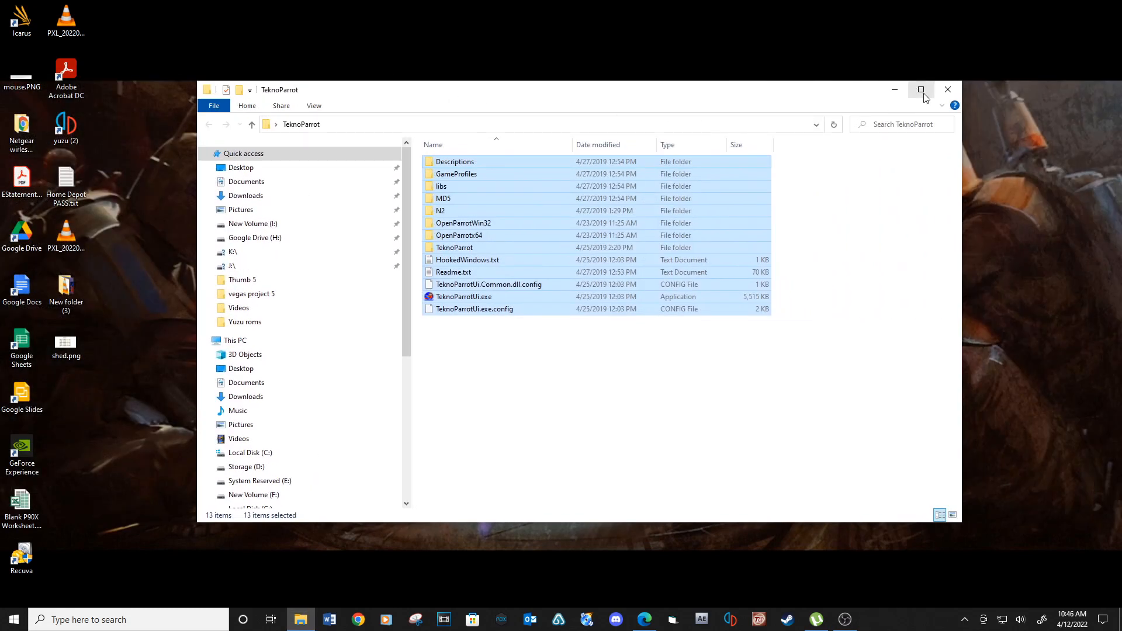
# Run TeknoParrotUi.exe, dismiss the first-run notice and relaunch it
pyautogui.doubleClick(464, 296)
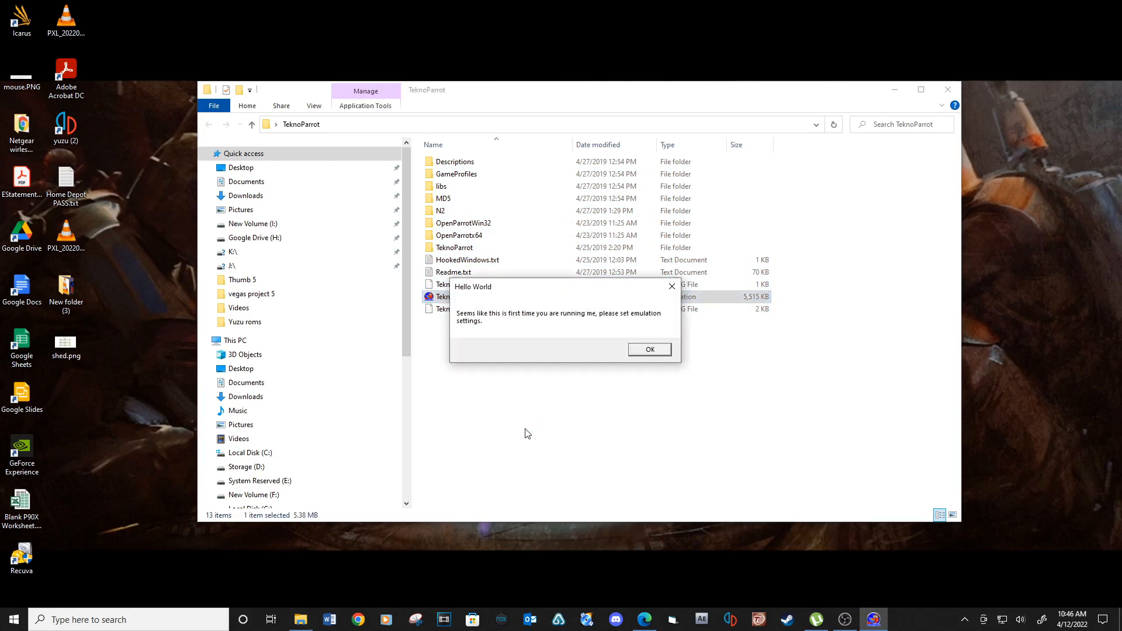
pyautogui.click(648, 350)
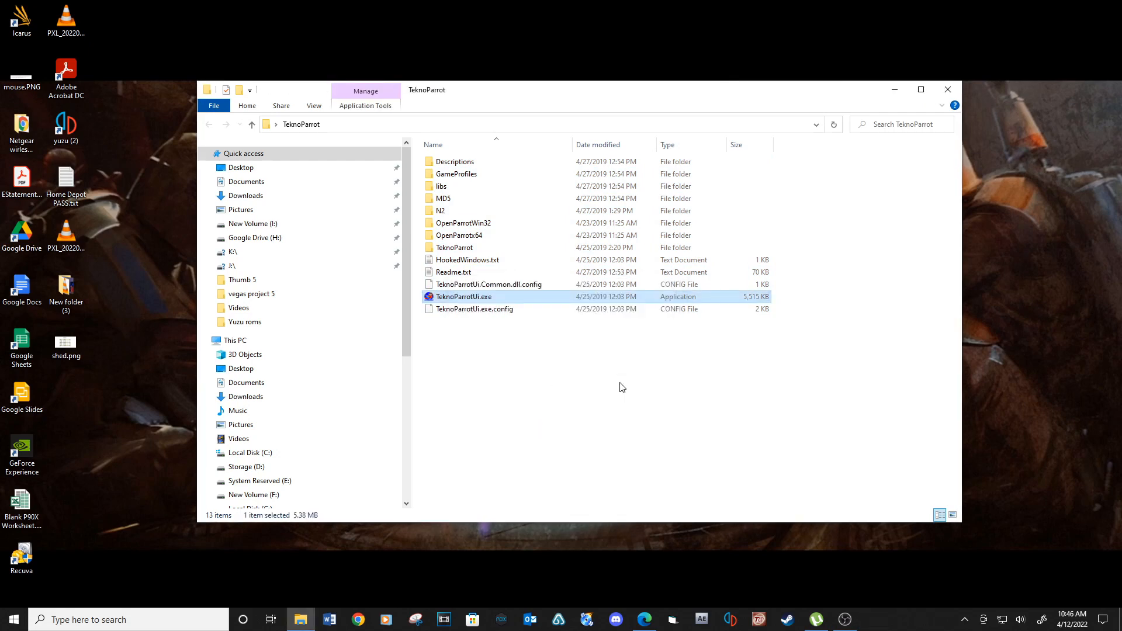
pyautogui.doubleClick(464, 296)
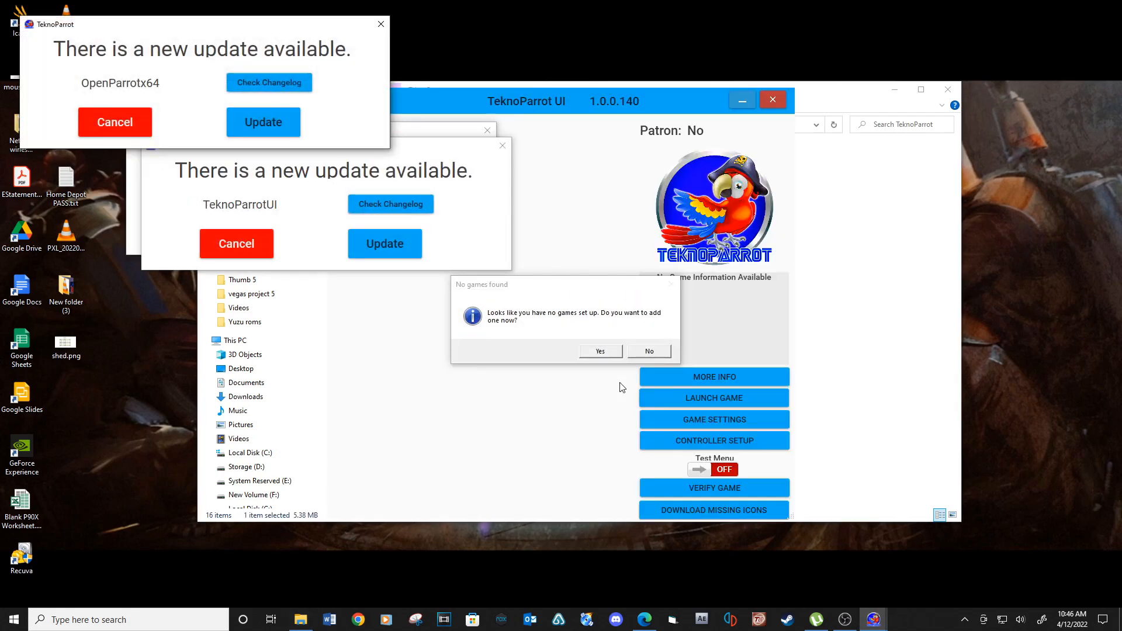
# Update OpenParrotx64 and TeknoParrotUI to 1.0.0.736, then return to the library
pyautogui.click(263, 122)
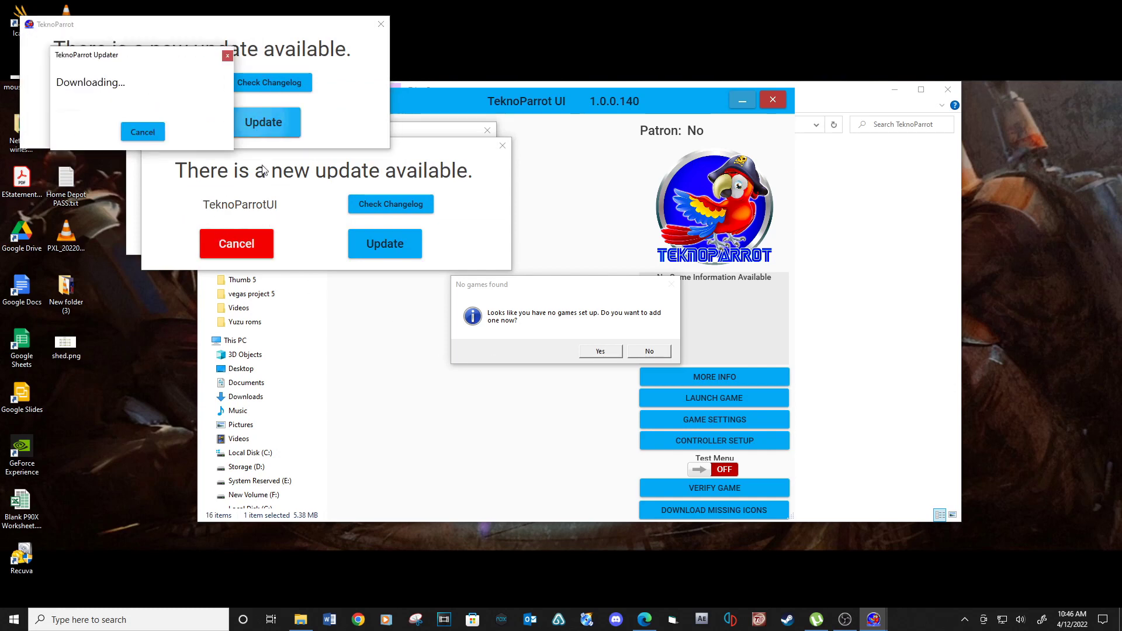
pyautogui.click(384, 243)
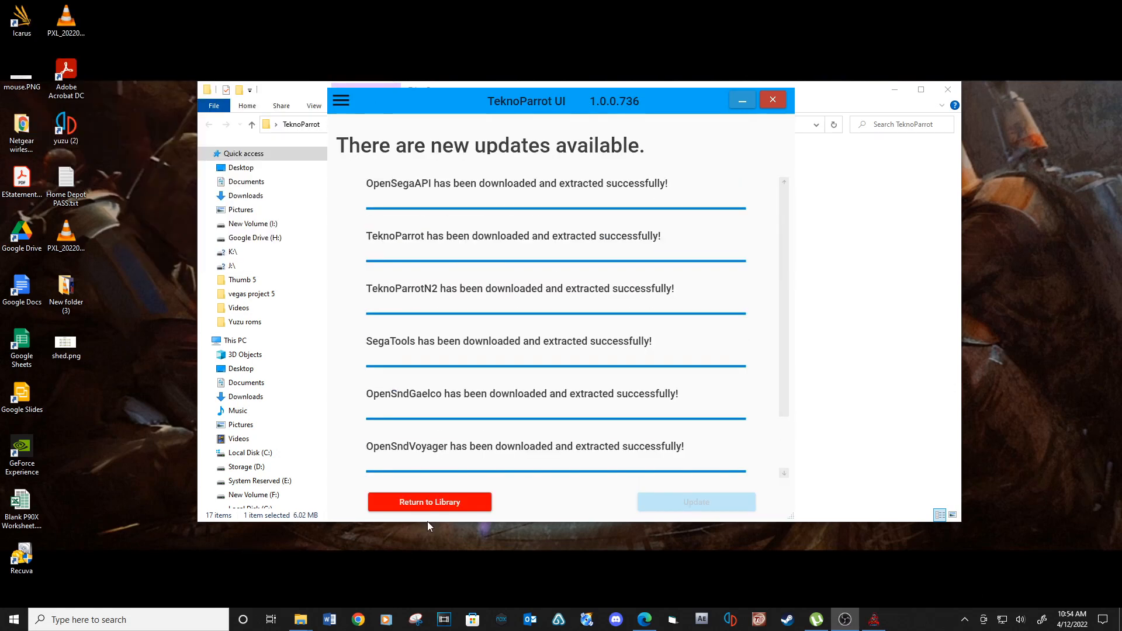
pyautogui.click(429, 502)
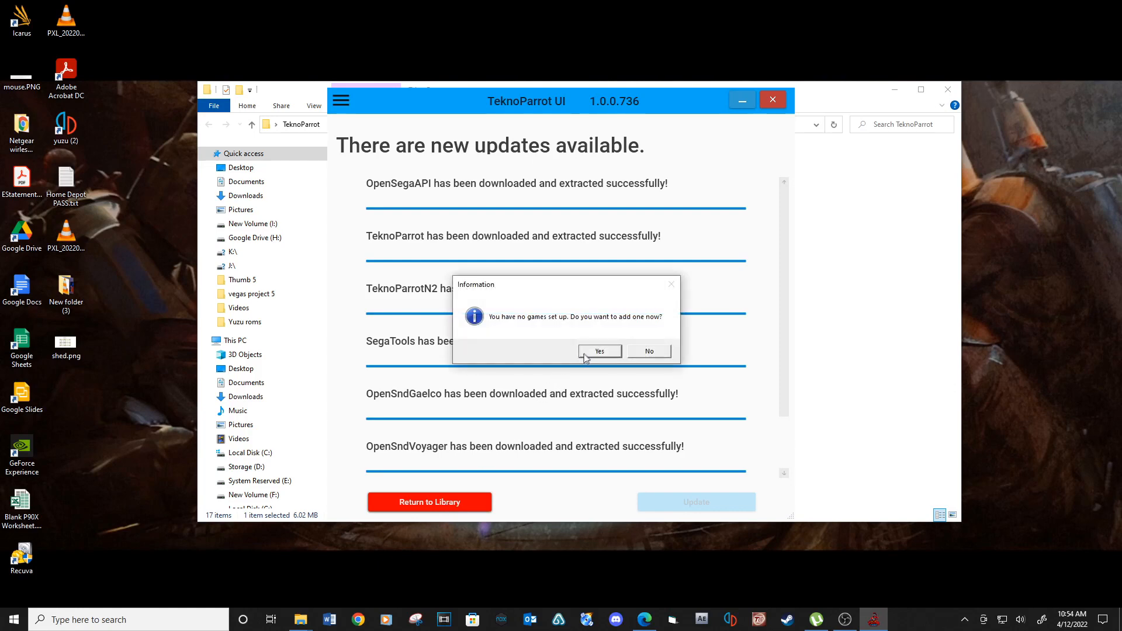
# Agree to set up a new game, create a ROMS folder and paste the game files into it
pyautogui.click(648, 352)
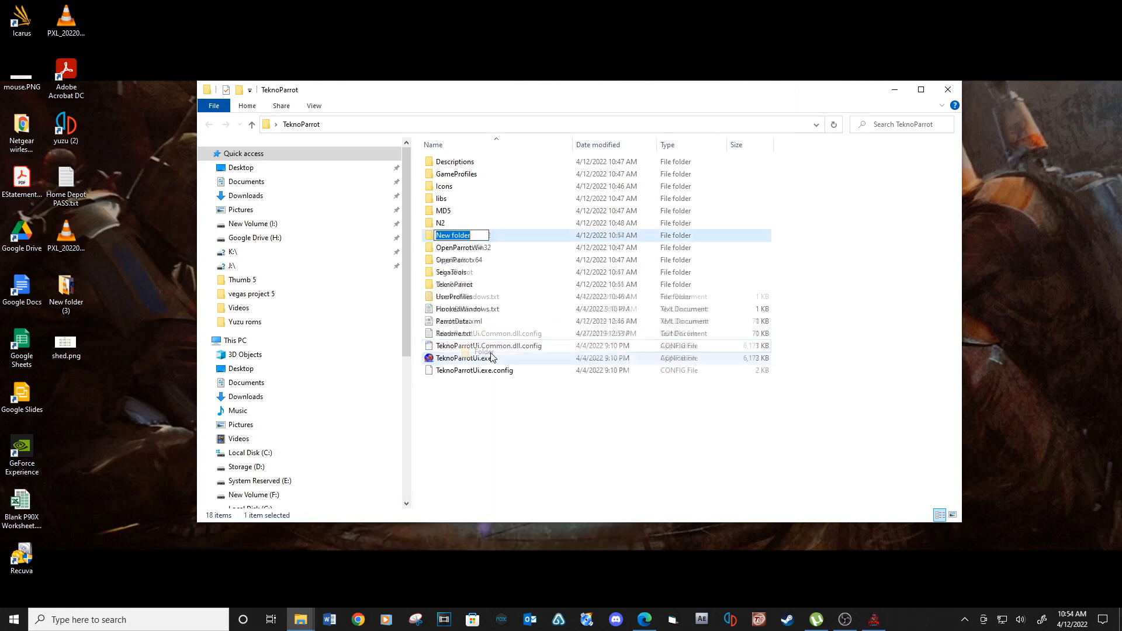
pyautogui.write('ROMS')
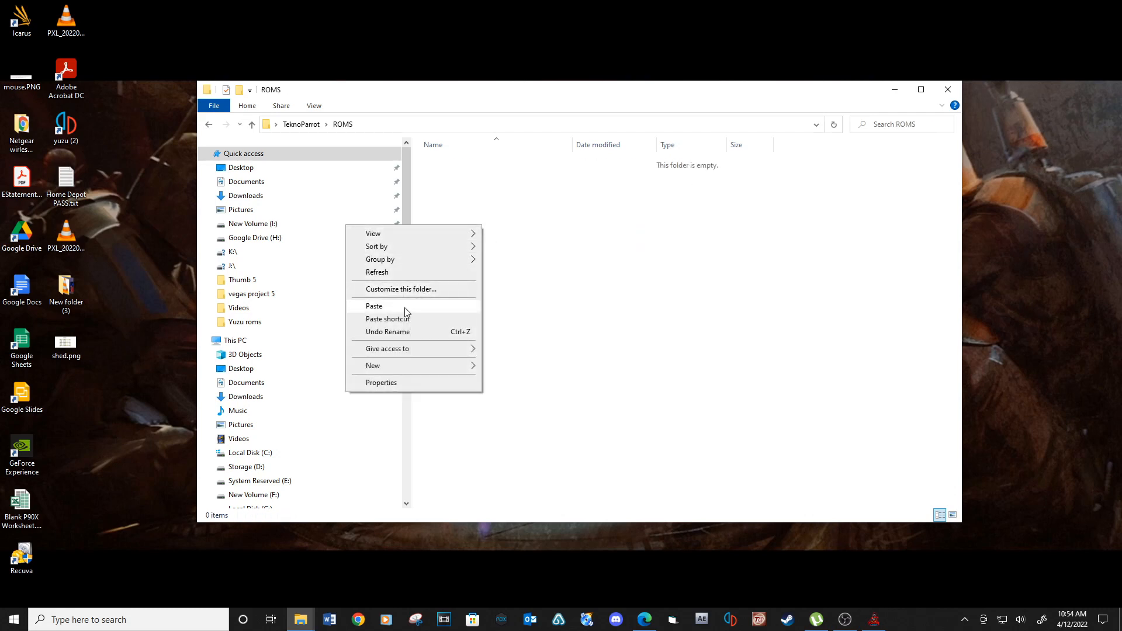
pyautogui.click(374, 305)
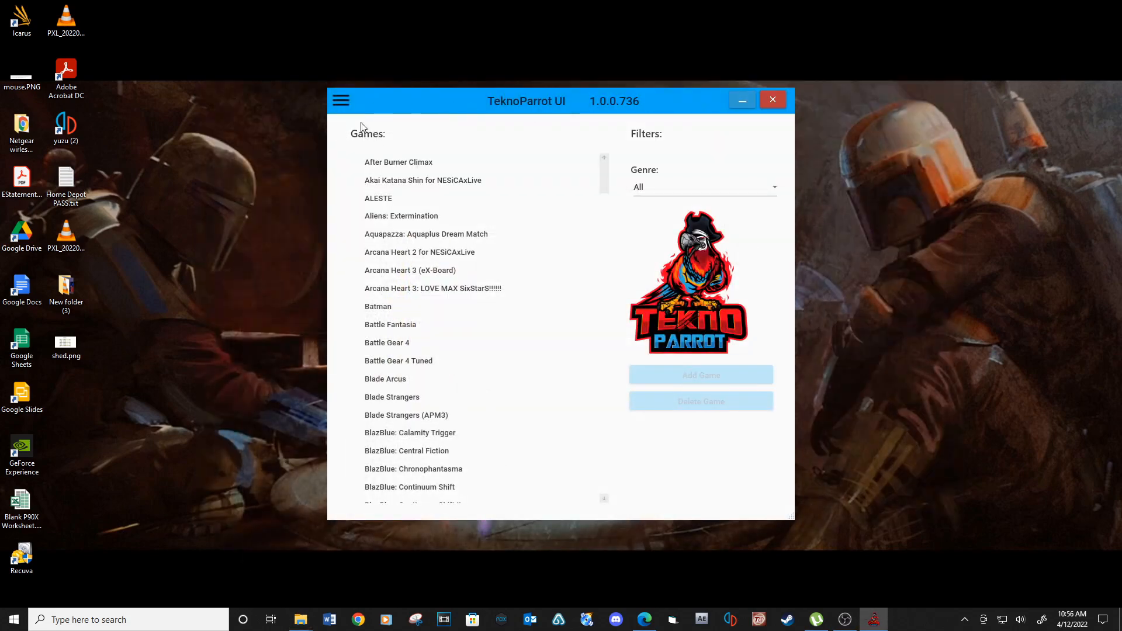
# Scroll the Games list and pick The House of the Dead 4 to add
pyautogui.scroll(-3)
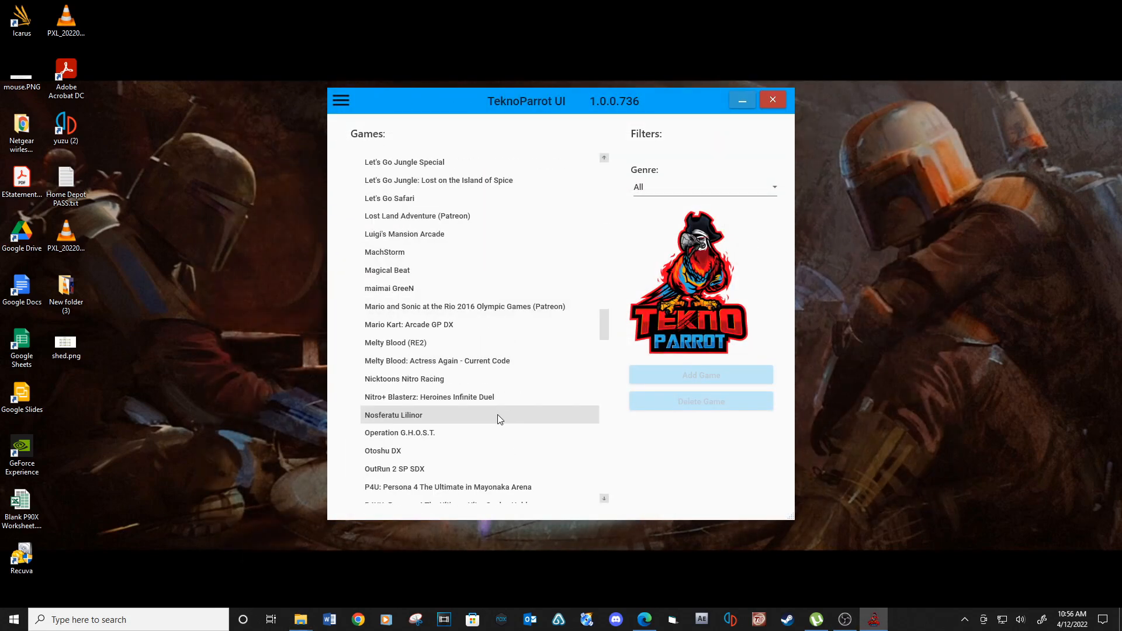
pyautogui.scroll(-3)
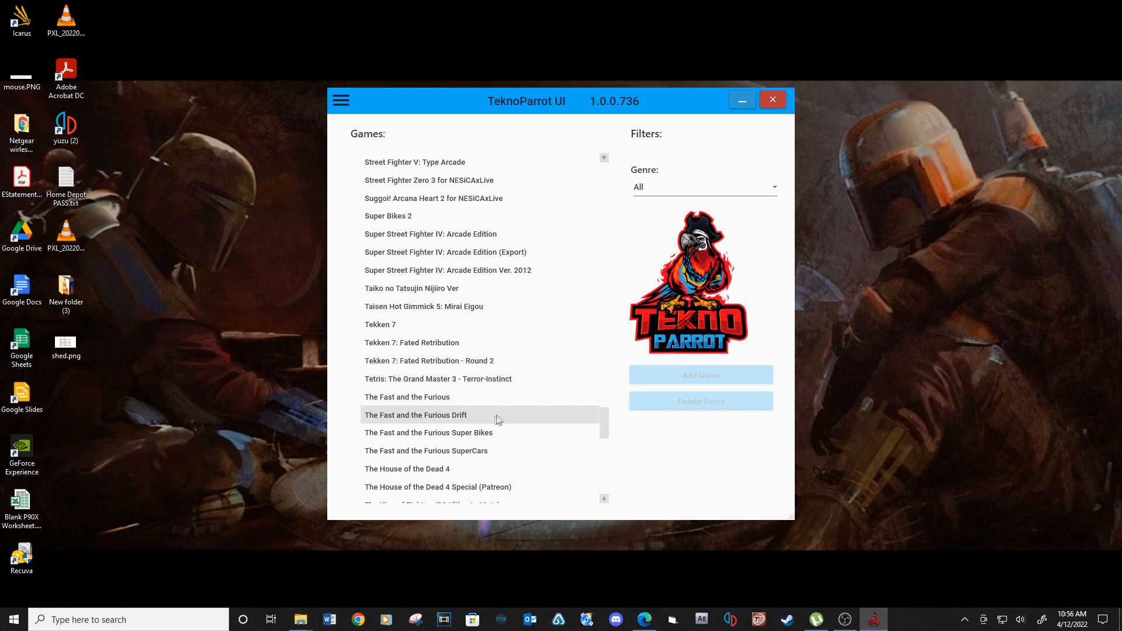
pyautogui.click(407, 469)
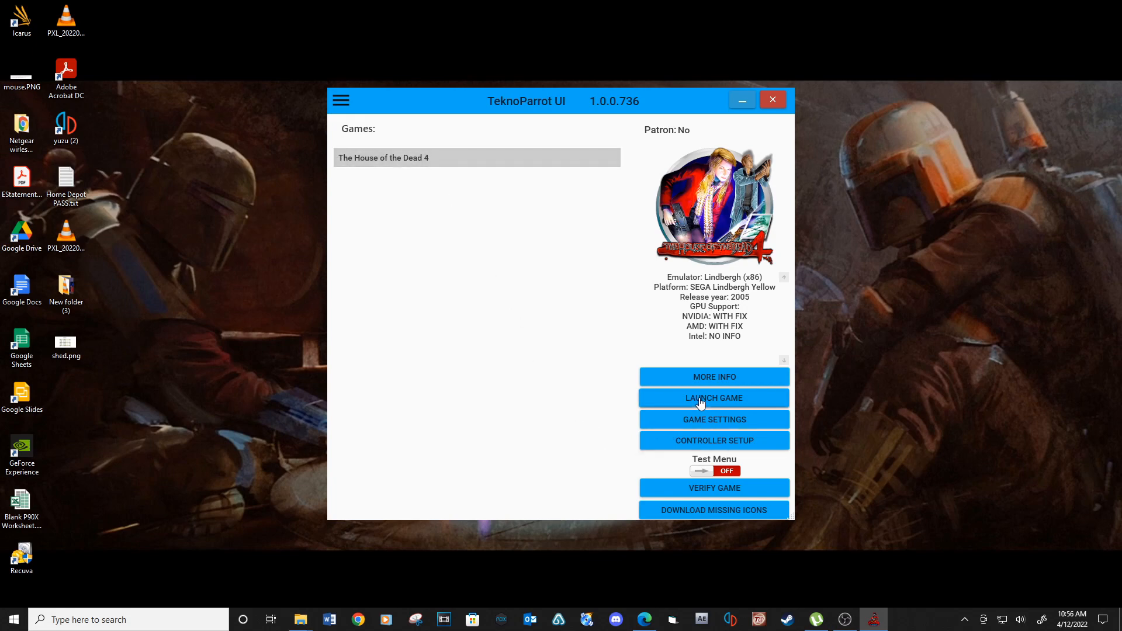
# In the game settings, choose hod4M.elf as The House of the Dead 4 executable
pyautogui.click(713, 419)
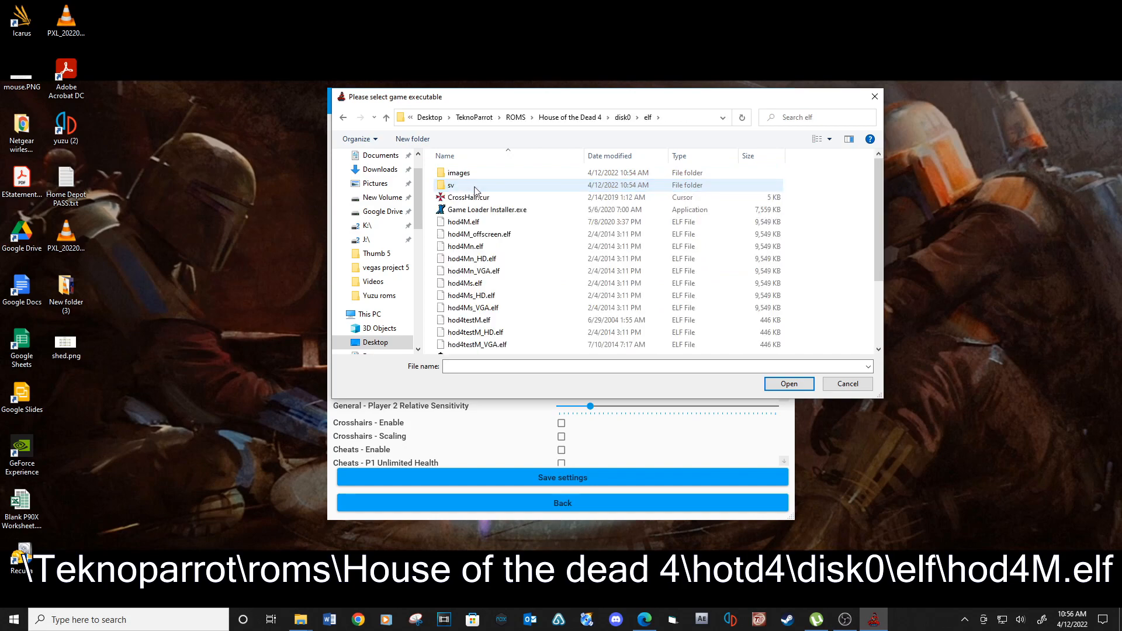
pyautogui.moveTo(499, 224)
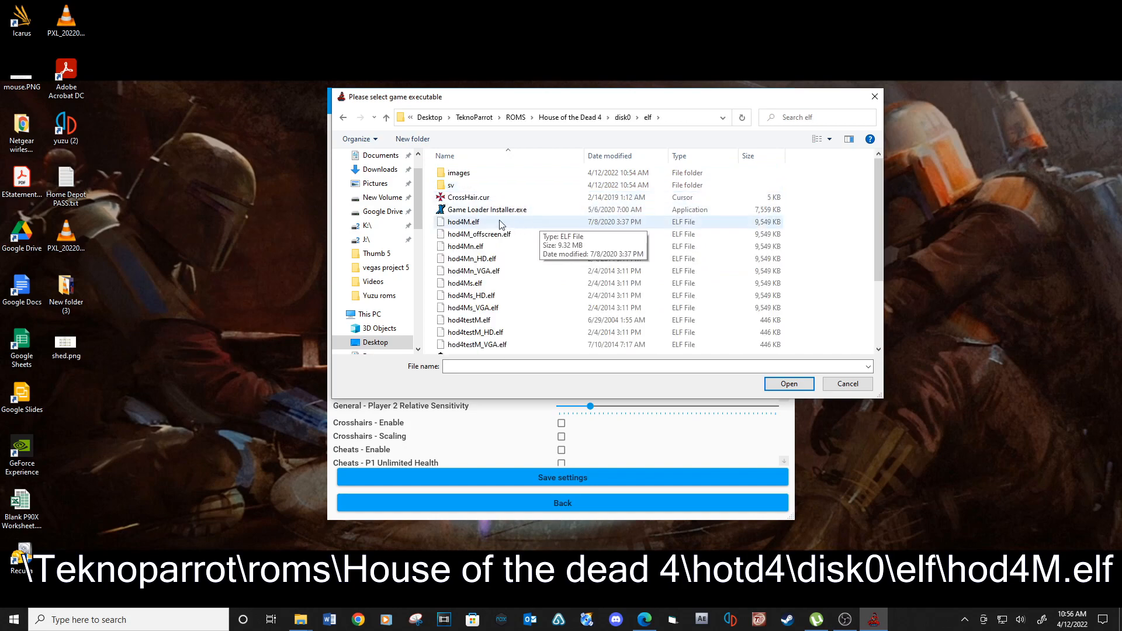
pyautogui.click(464, 221)
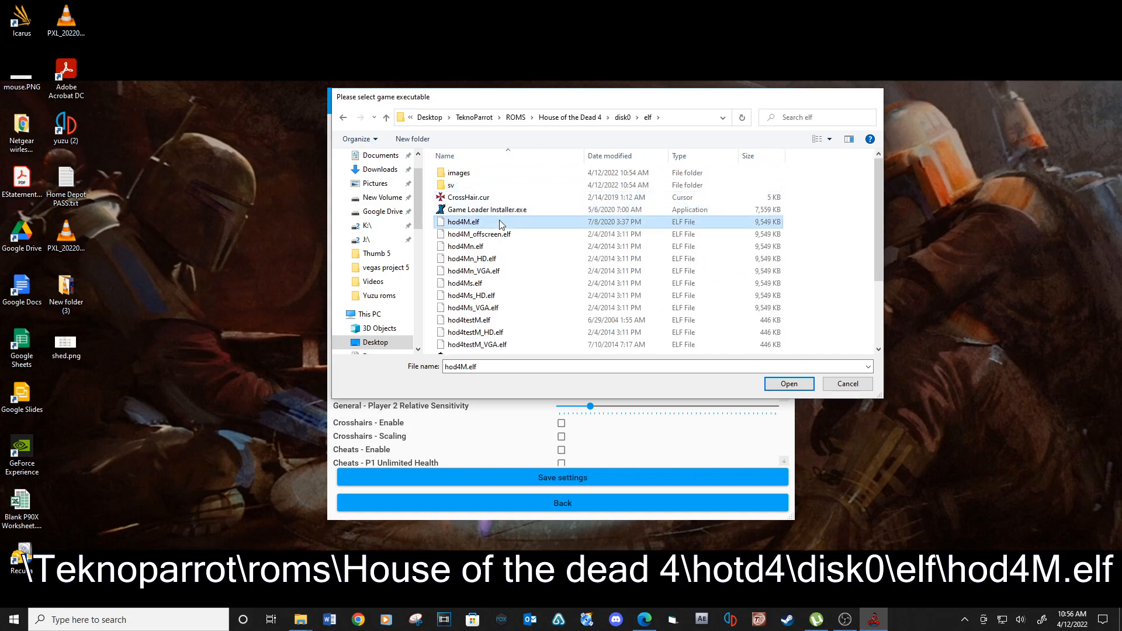
pyautogui.click(787, 383)
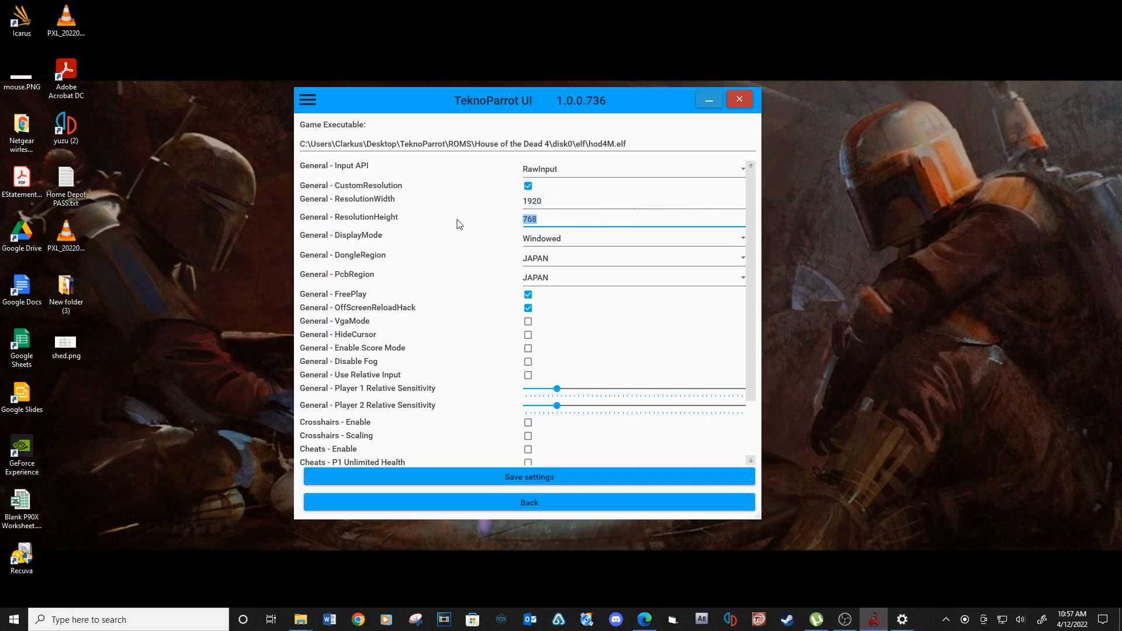
# Set ResolutionHeight 1080 with Fullscreen display mode and save the settings
pyautogui.write('1')
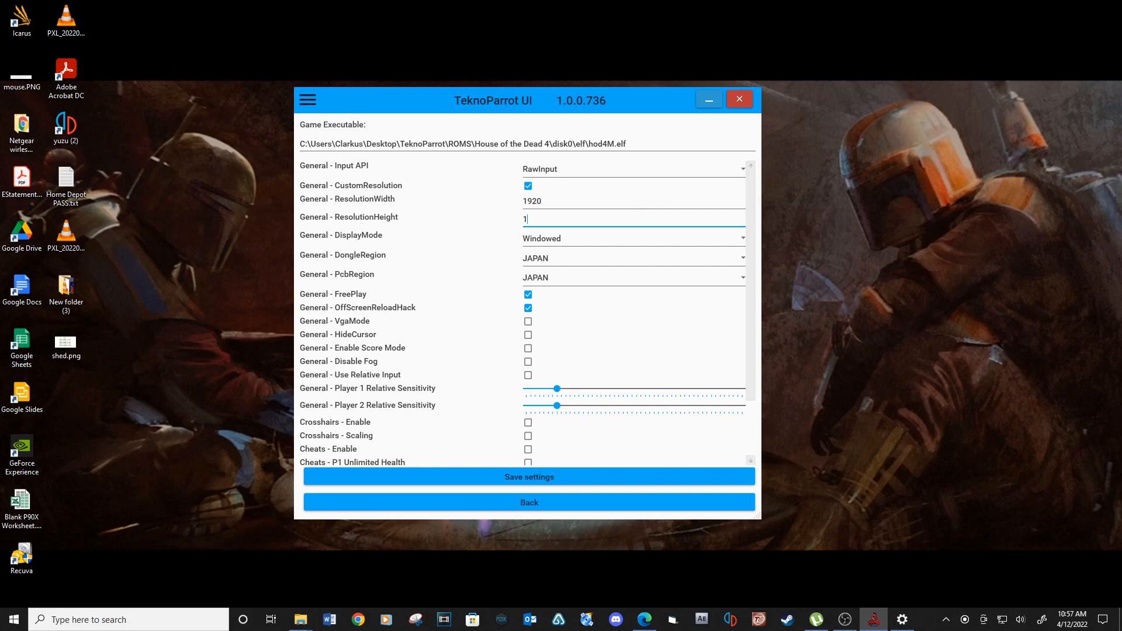
pyautogui.write('080')
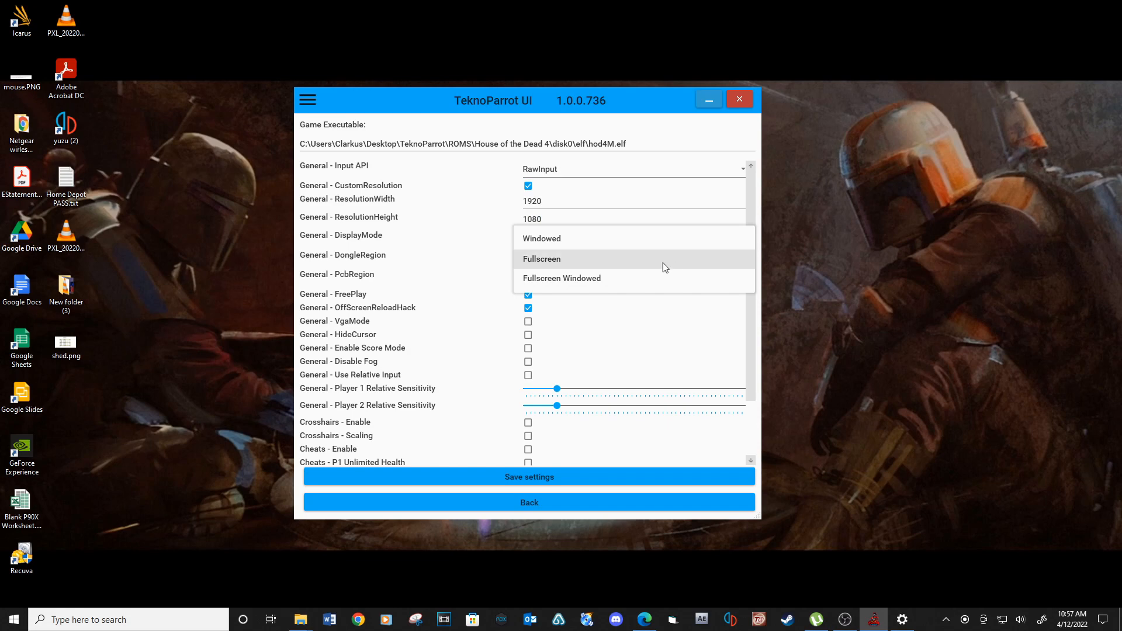
pyautogui.click(541, 258)
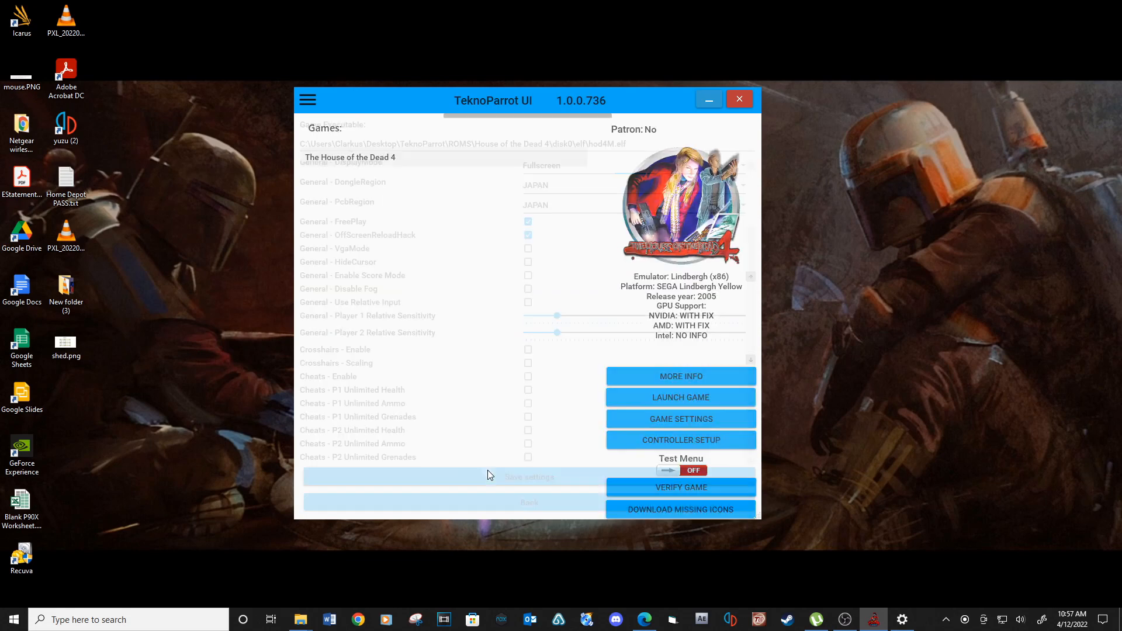
# Assign Arduino LLC GUN4IR Pro Micro P1 as Player 1 Light Gun, save, and launch the game
pyautogui.click(680, 440)
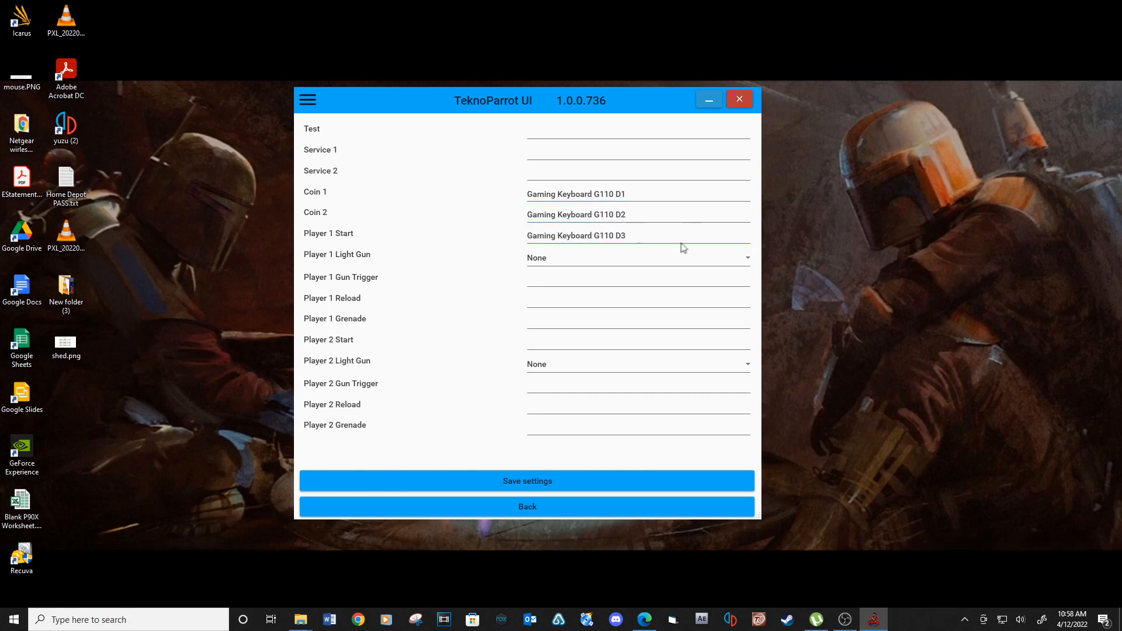
pyautogui.click(637, 257)
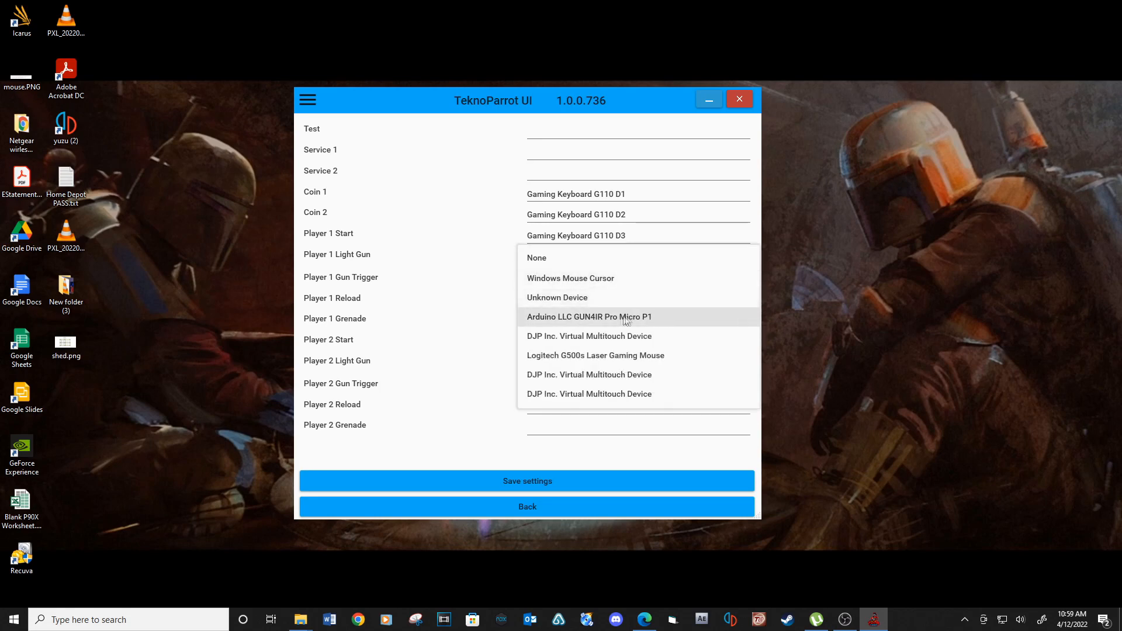
pyautogui.click(588, 317)
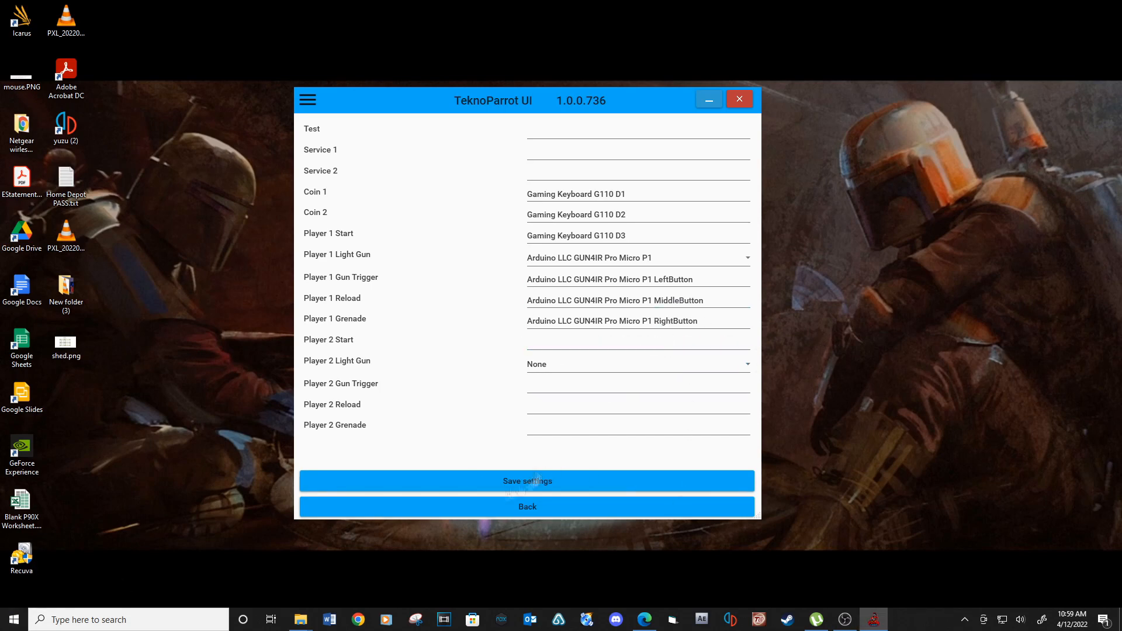
pyautogui.click(527, 506)
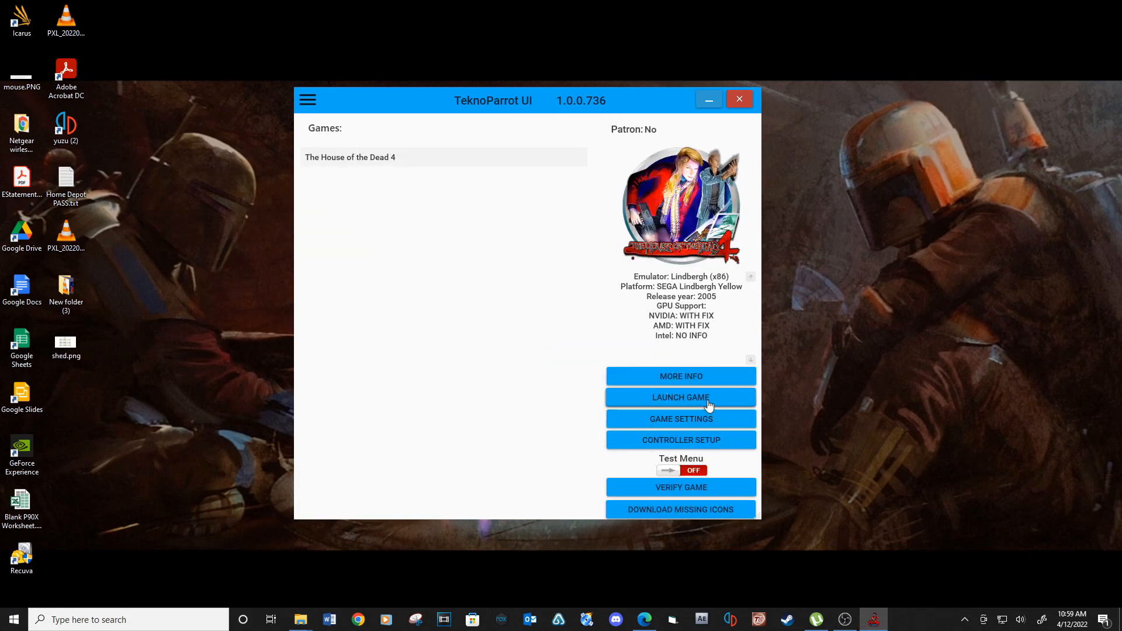
pyautogui.click(680, 397)
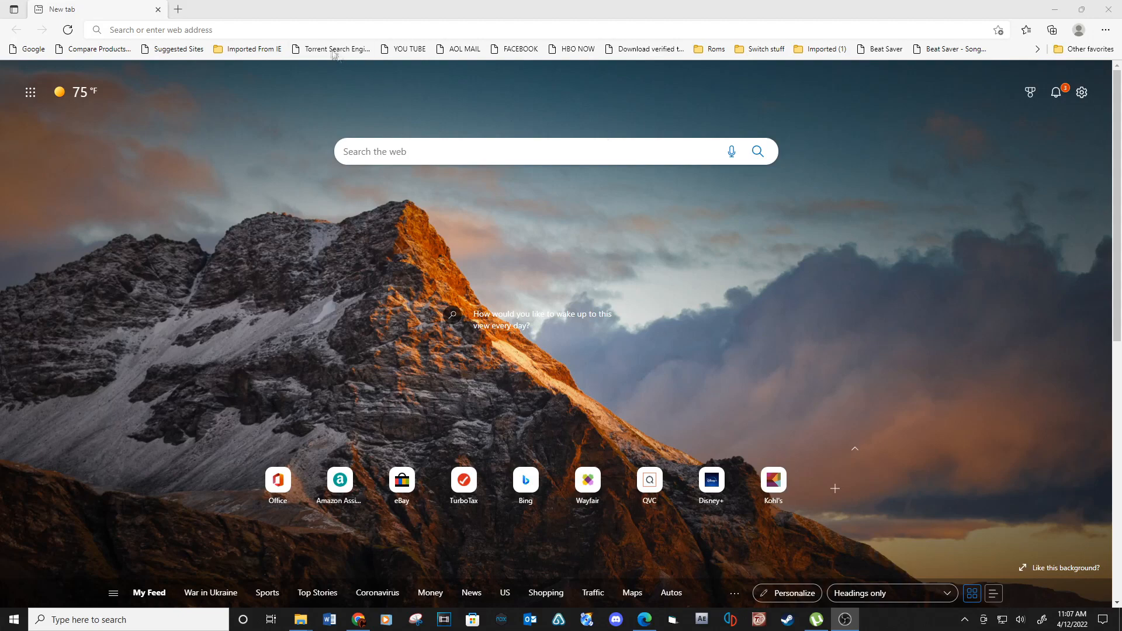
# Search Bing for launchbox and reach the LaunchBox for Windows download page
pyautogui.write('lau')
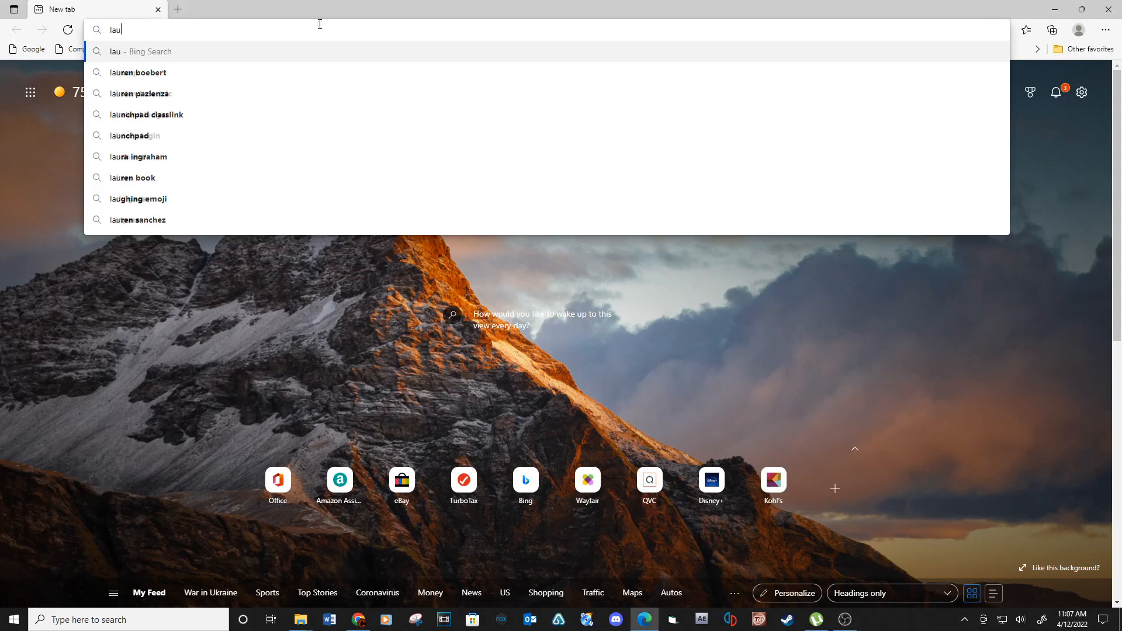
pyautogui.press('Return')
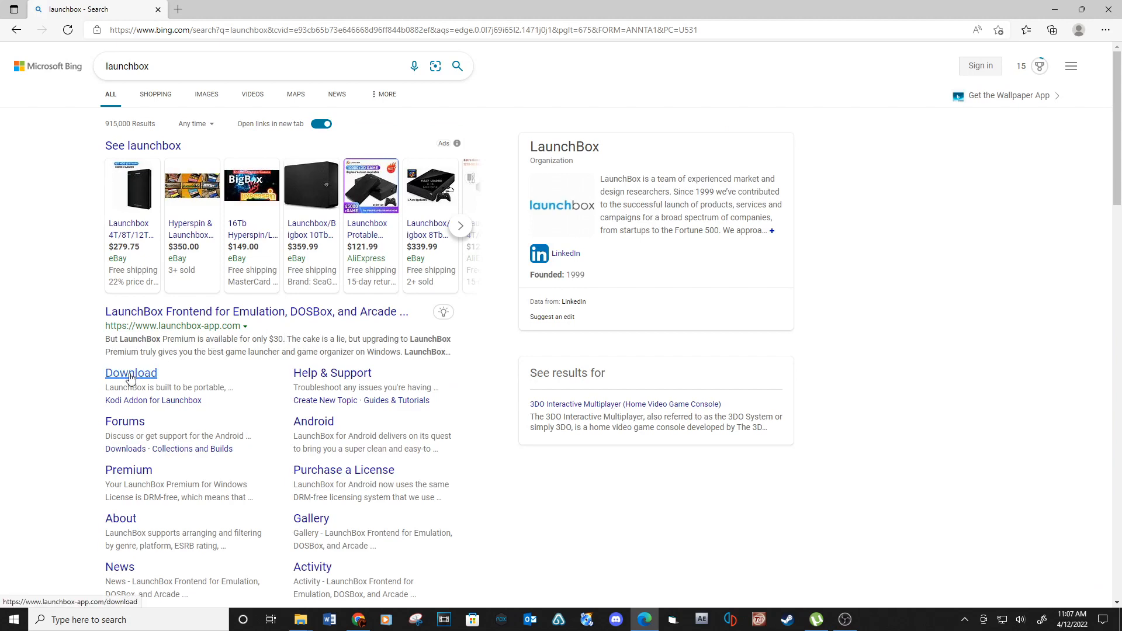
pyautogui.click(131, 371)
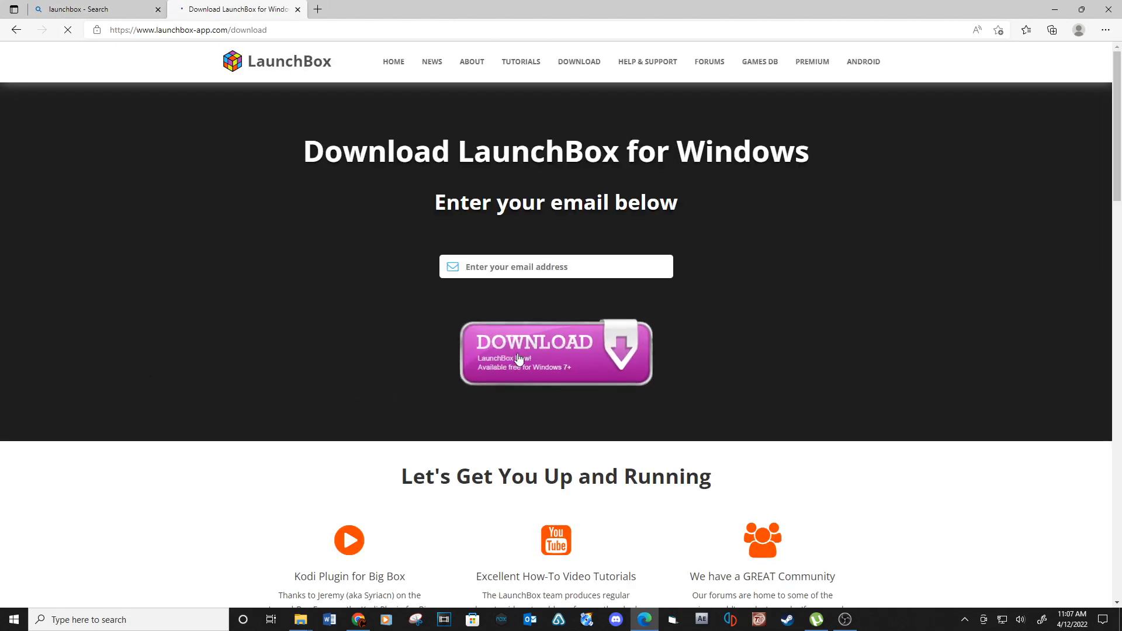
pyautogui.moveTo(557, 446)
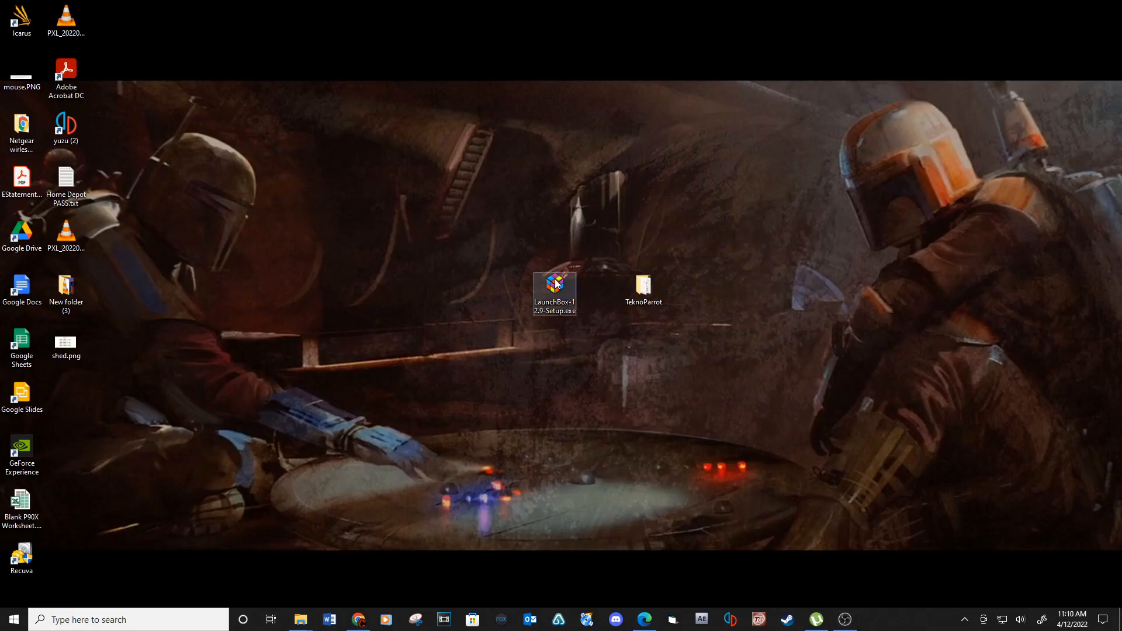
# Run the LaunchBox setup exe and confirm the LaunchBox folder in the user profile as destination
pyautogui.doubleClick(553, 284)
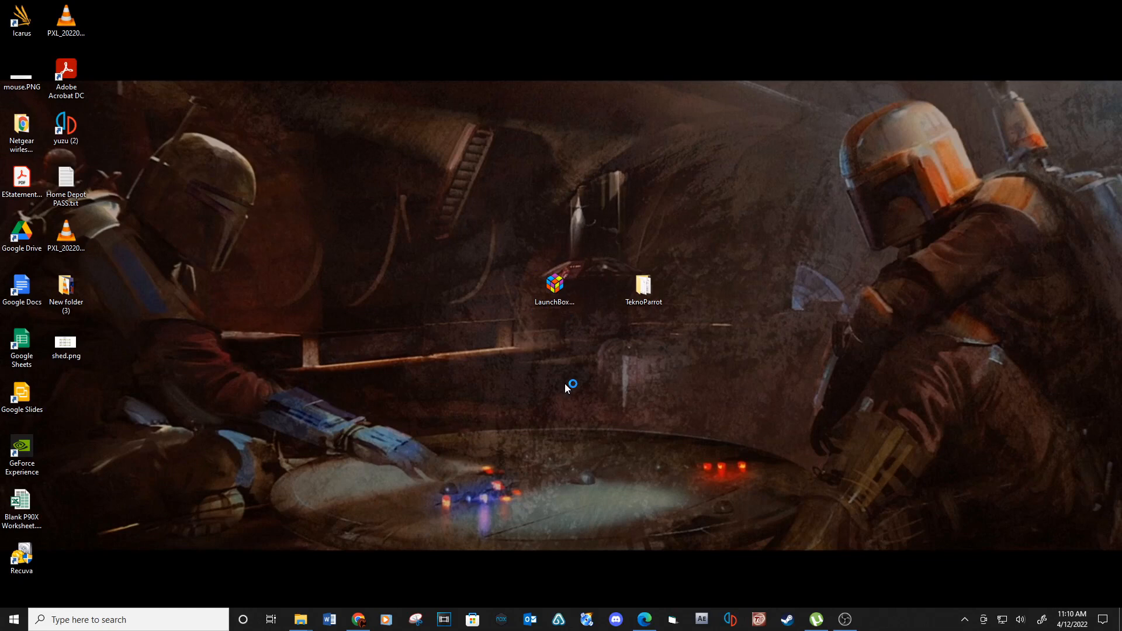
pyautogui.doubleClick(554, 283)
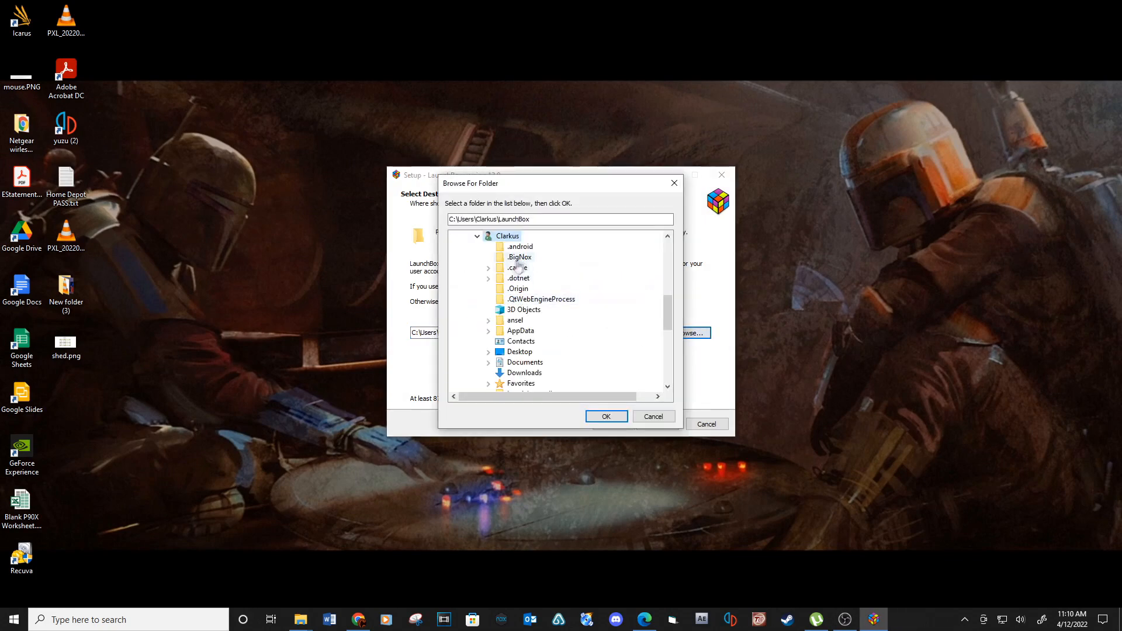
pyautogui.click(606, 416)
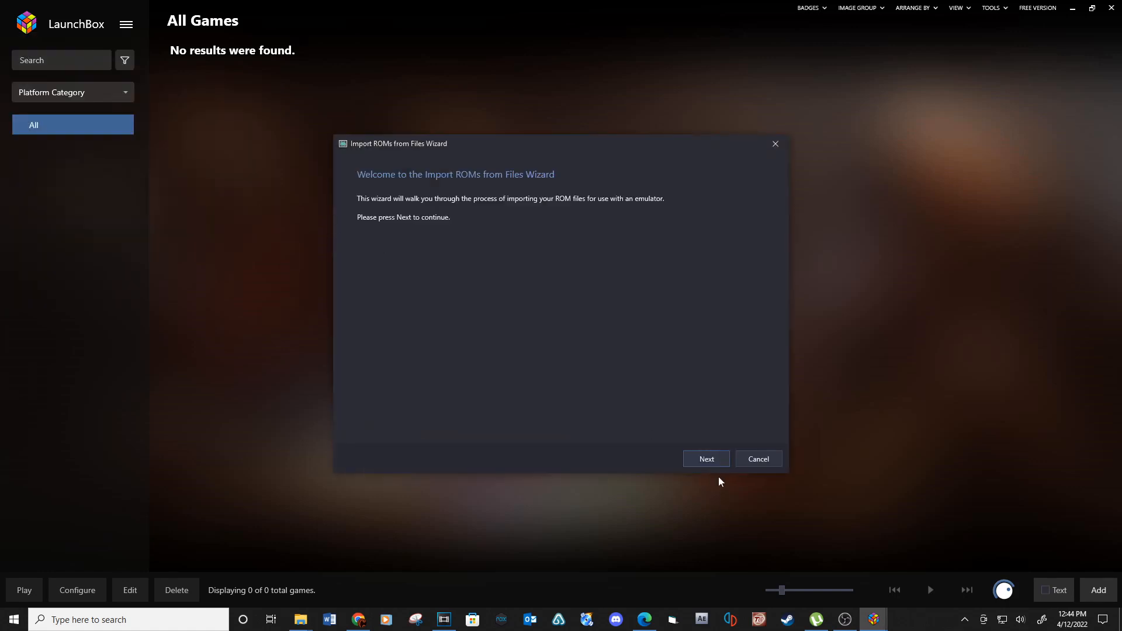
# In the Import ROMs wizard, add hod4M.elf as the individual ROM file to import
pyautogui.click(706, 458)
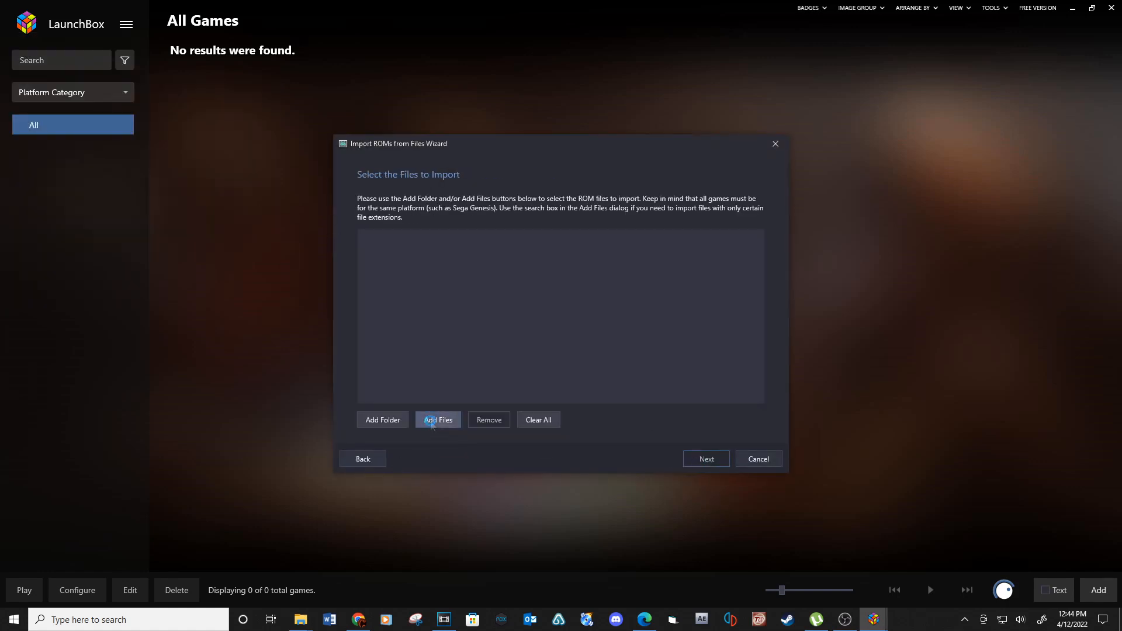
pyautogui.click(437, 419)
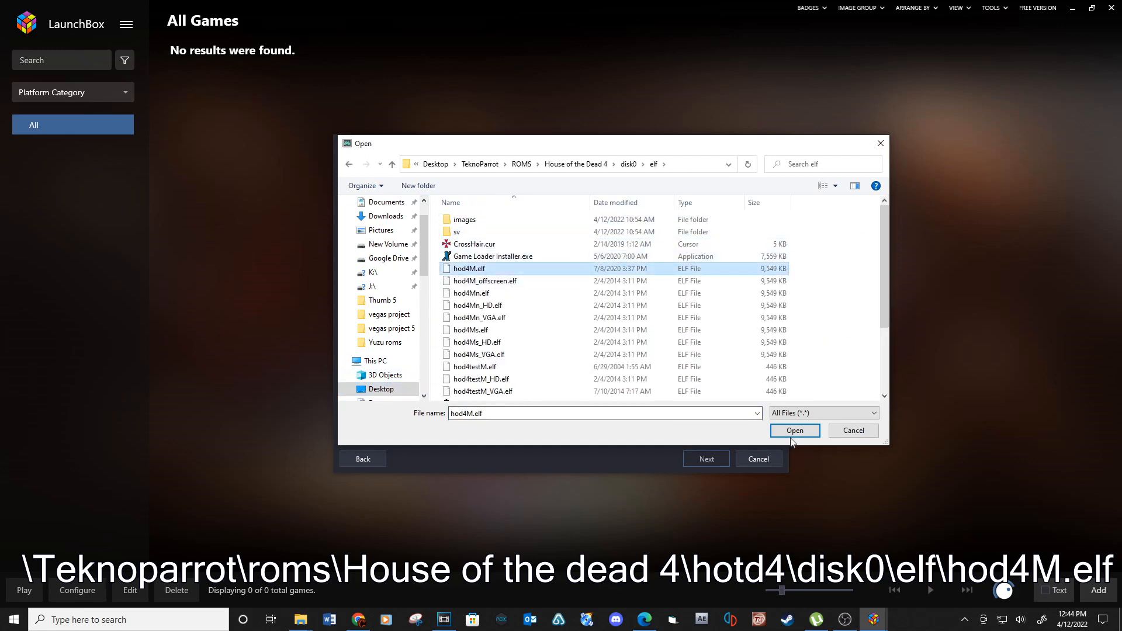
pyautogui.click(795, 431)
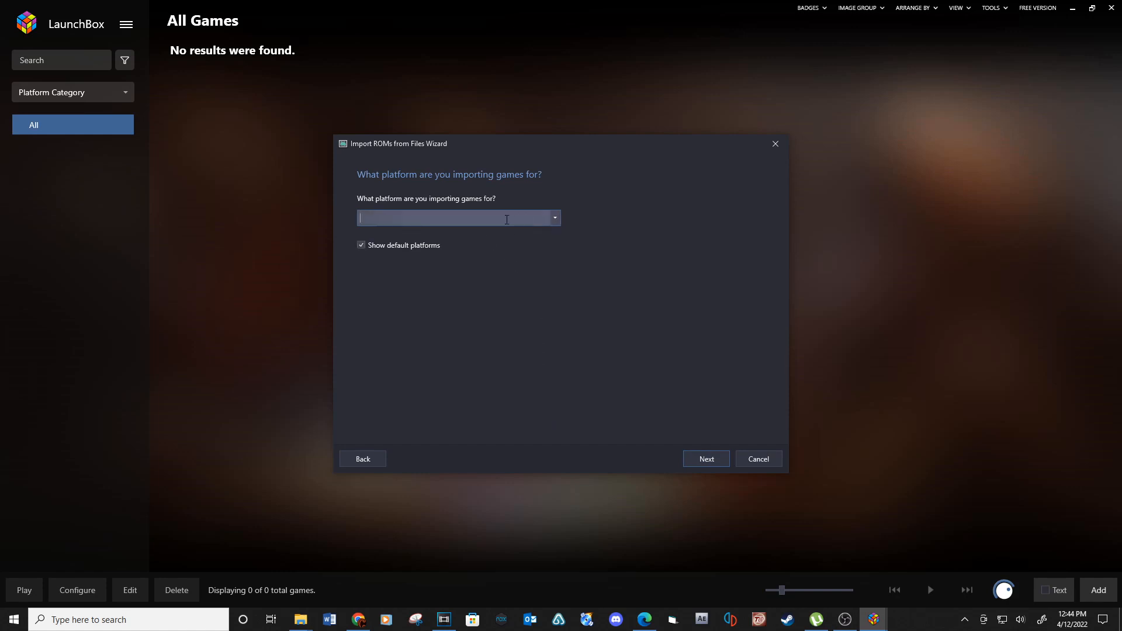
# Name the platform Tekno Parrot and scrape the game as Arcade
pyautogui.write('Tek')
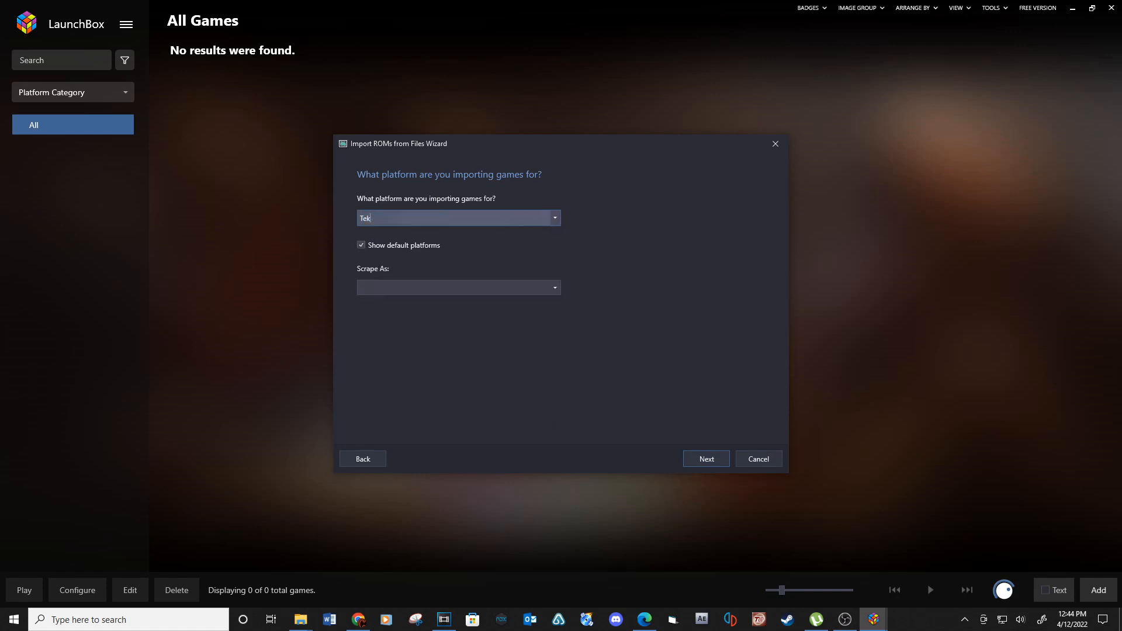
pyautogui.write('no Par')
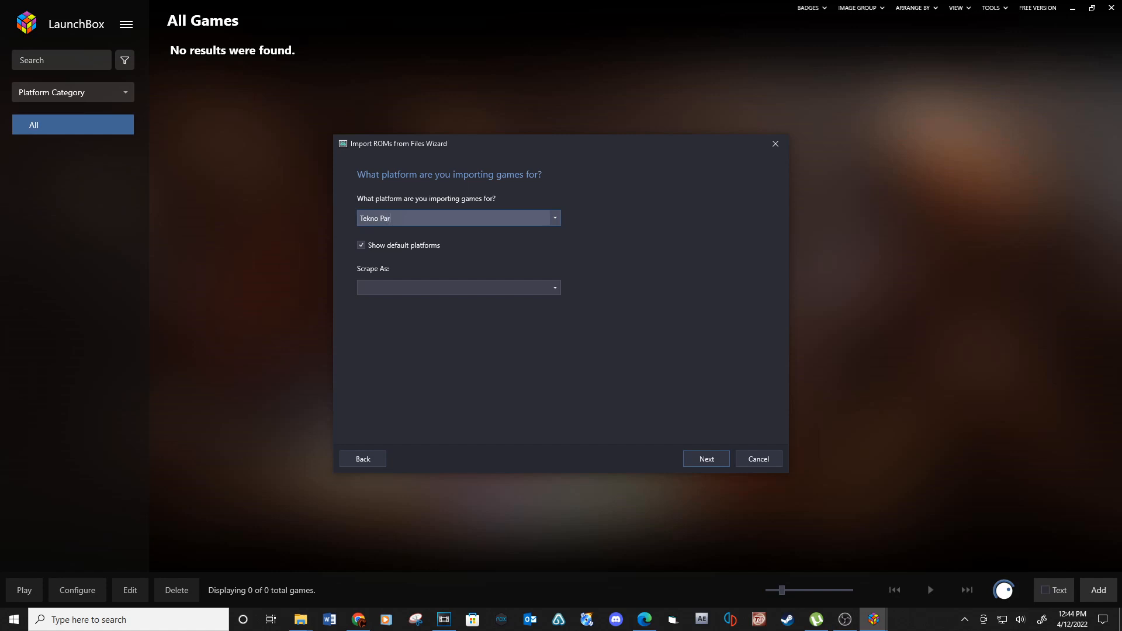
pyautogui.write('rot')
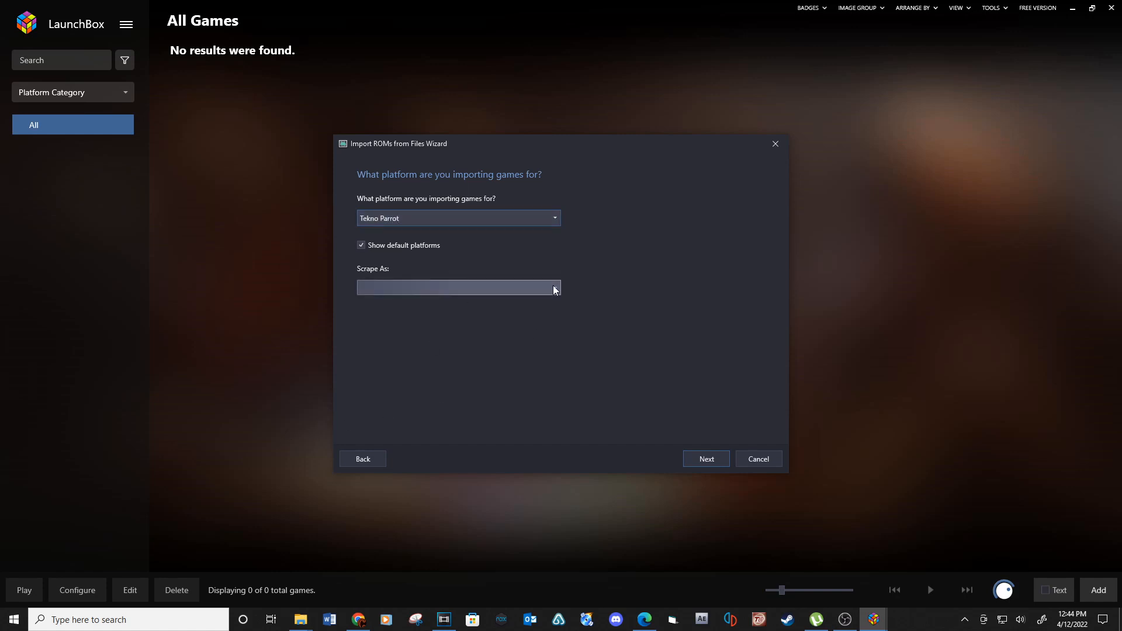
pyautogui.click(550, 287)
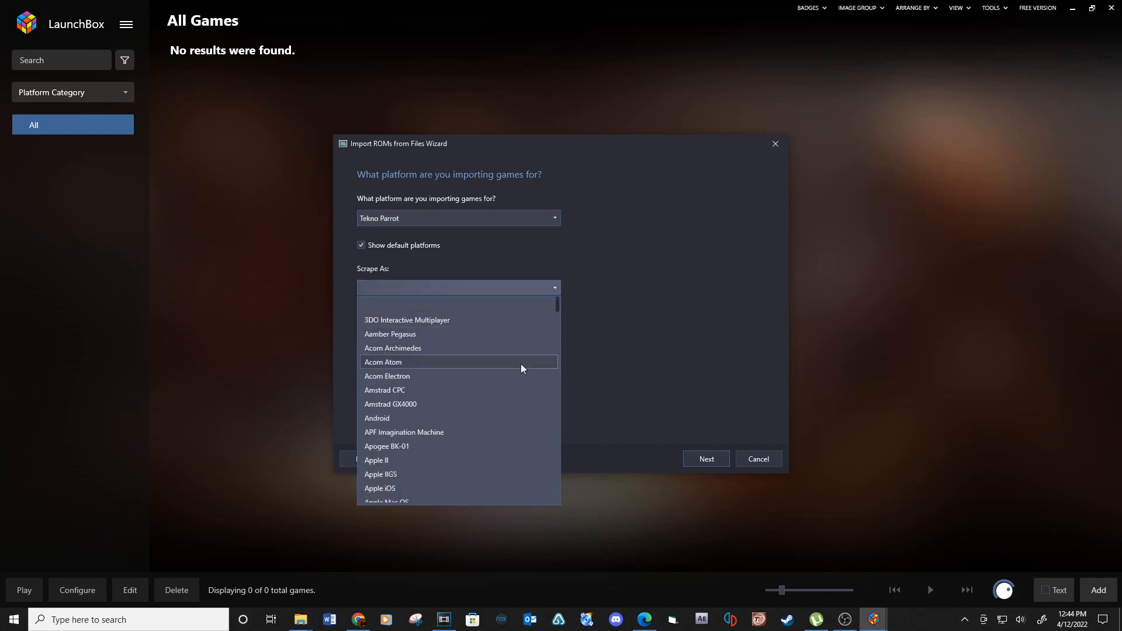
pyautogui.scroll(-3)
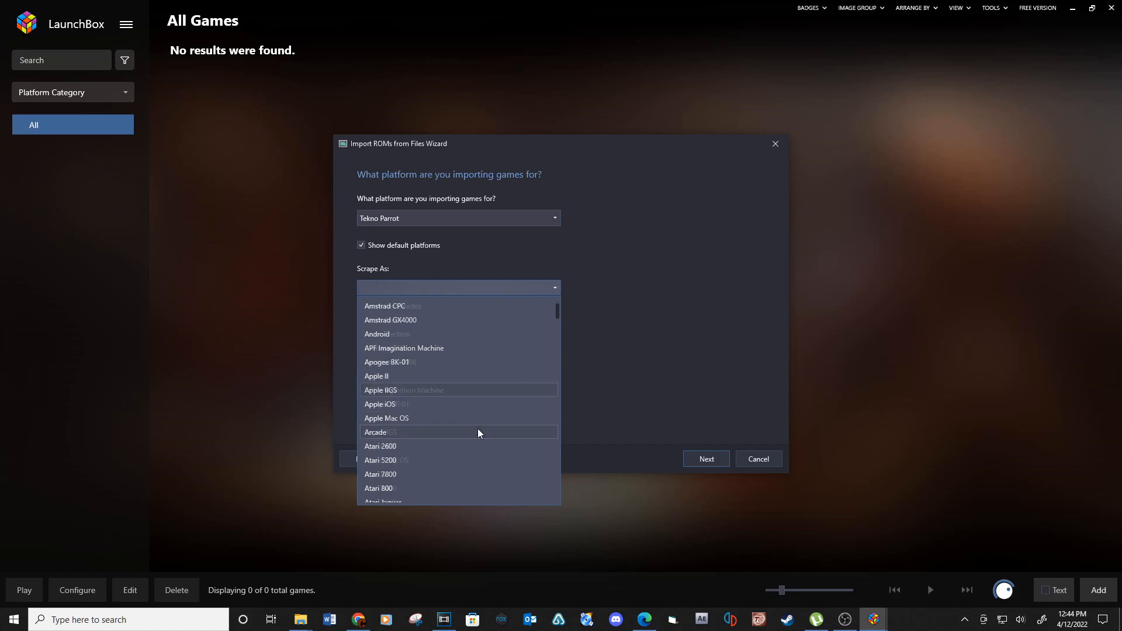
pyautogui.click(375, 431)
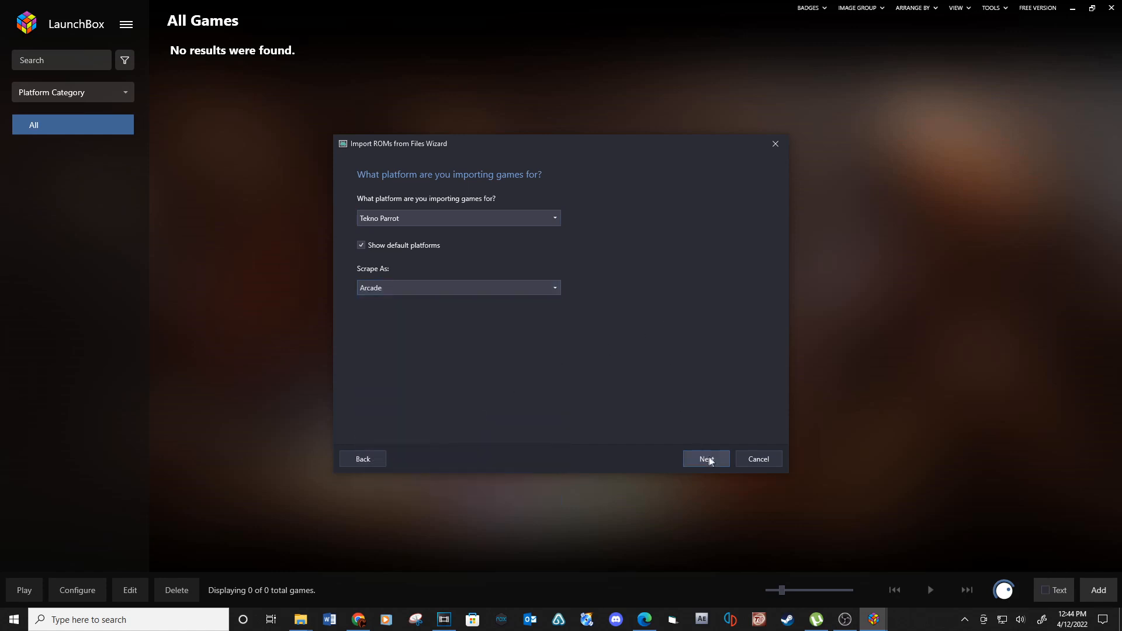
# Start a new emulator entry named Tekno Parrot in the Add Emulator details
pyautogui.click(704, 458)
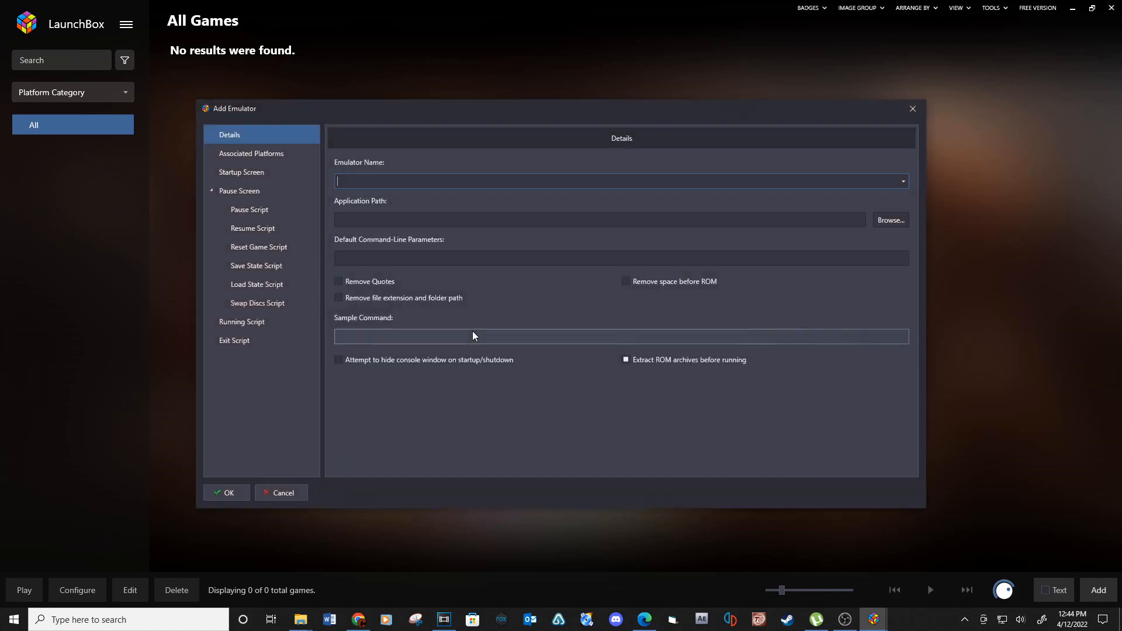
pyautogui.write('Tek')
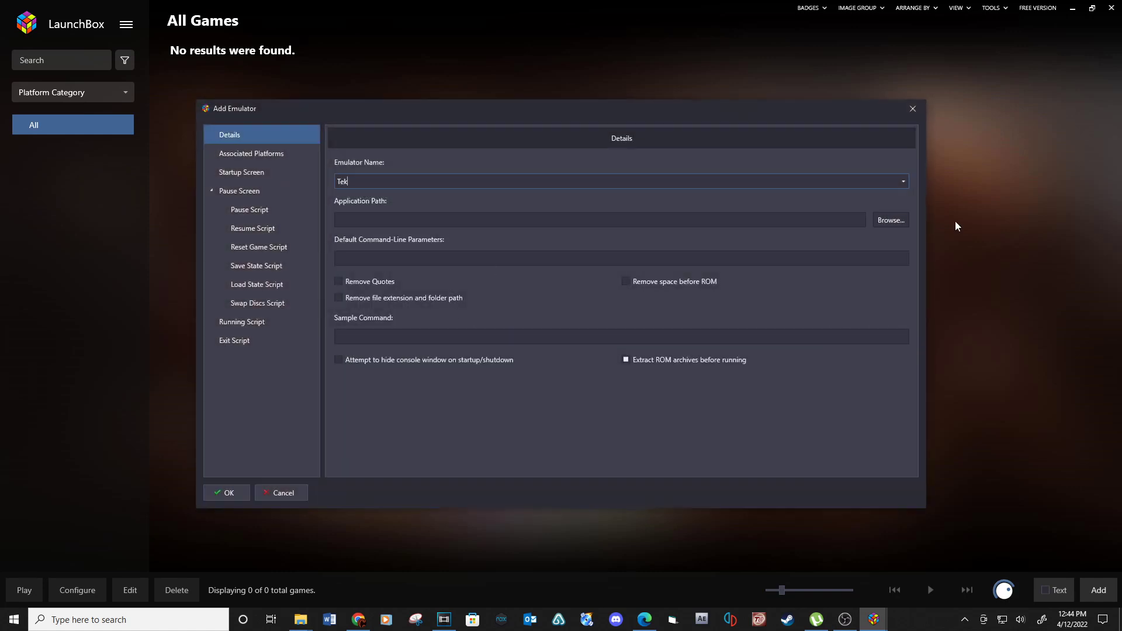
pyautogui.write('no Pi')
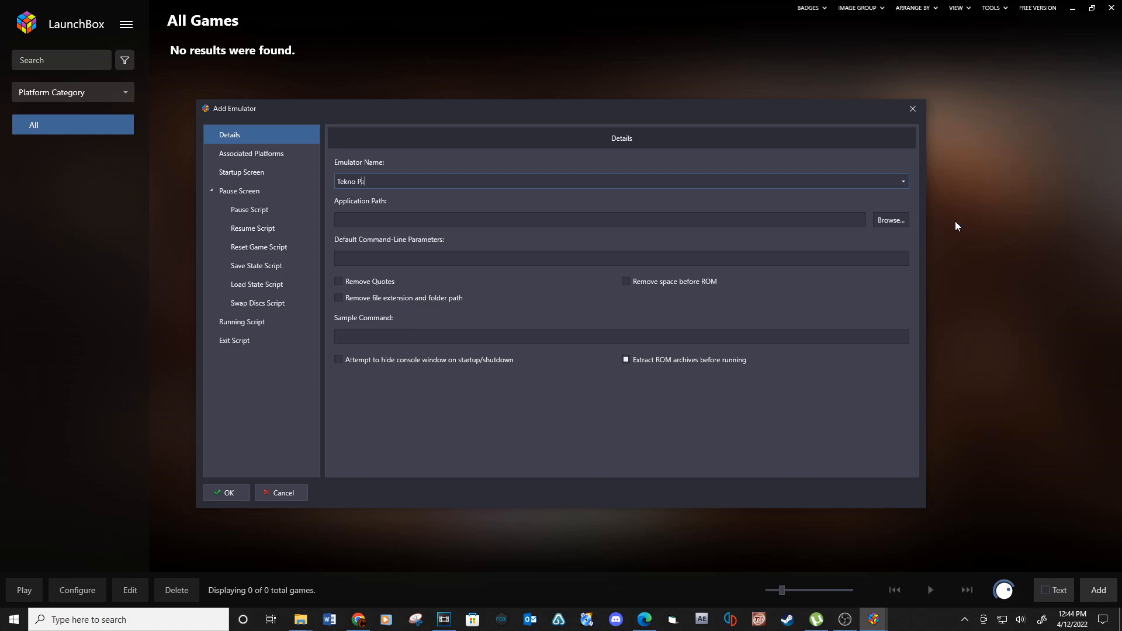
pyautogui.write('rrot')
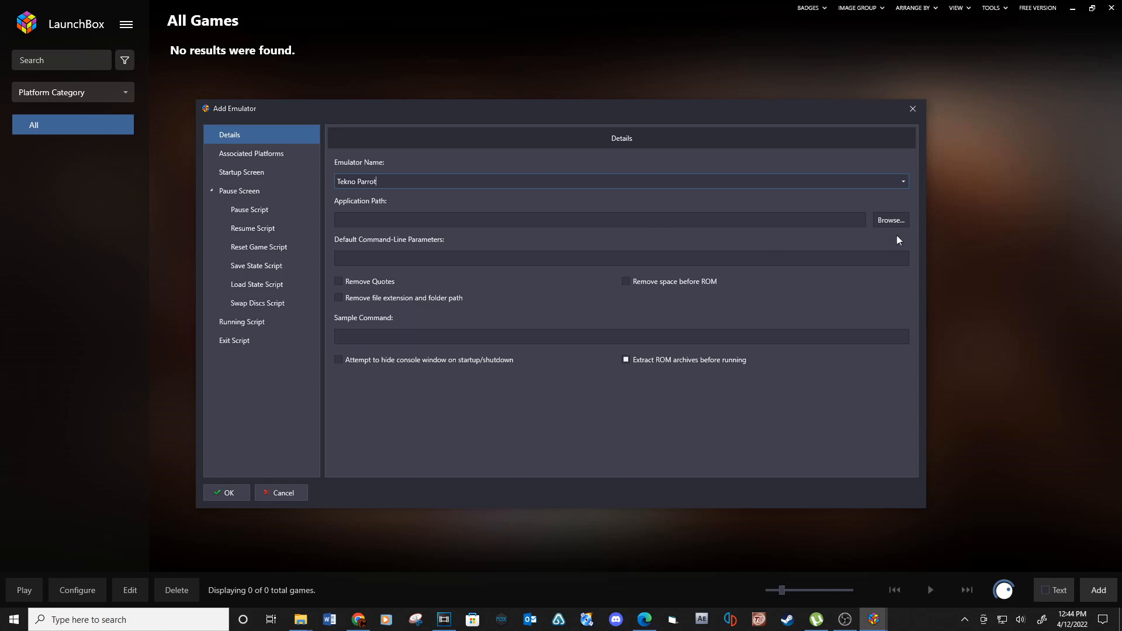
# Point the emulator at TeknoParrotUi.exe and begin the default parameter --profile=
pyautogui.click(890, 220)
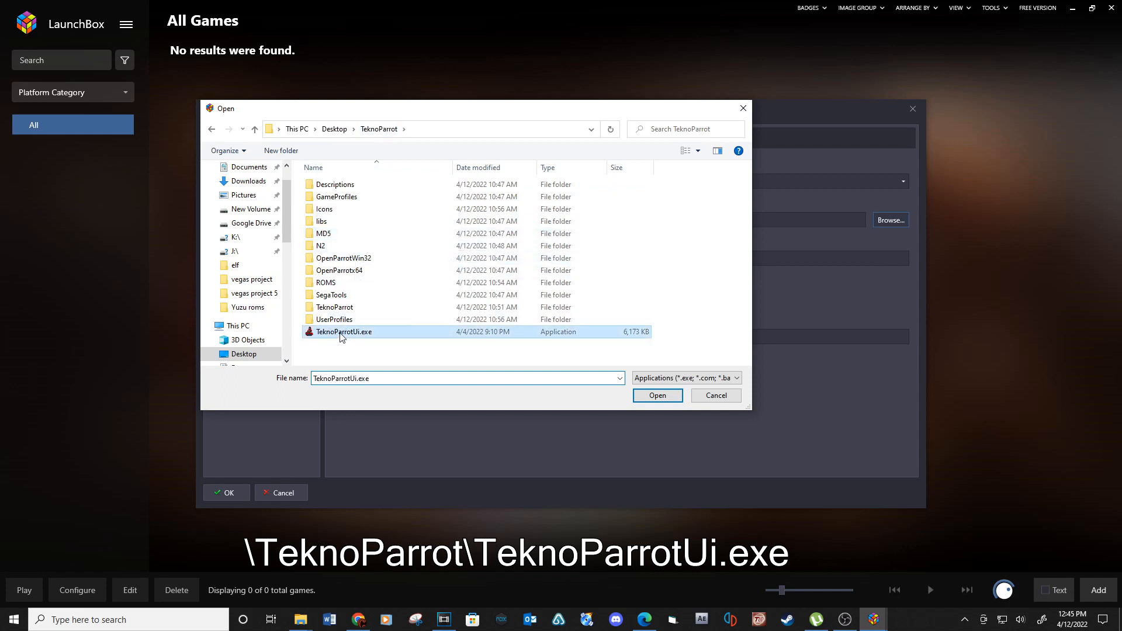
pyautogui.click(656, 397)
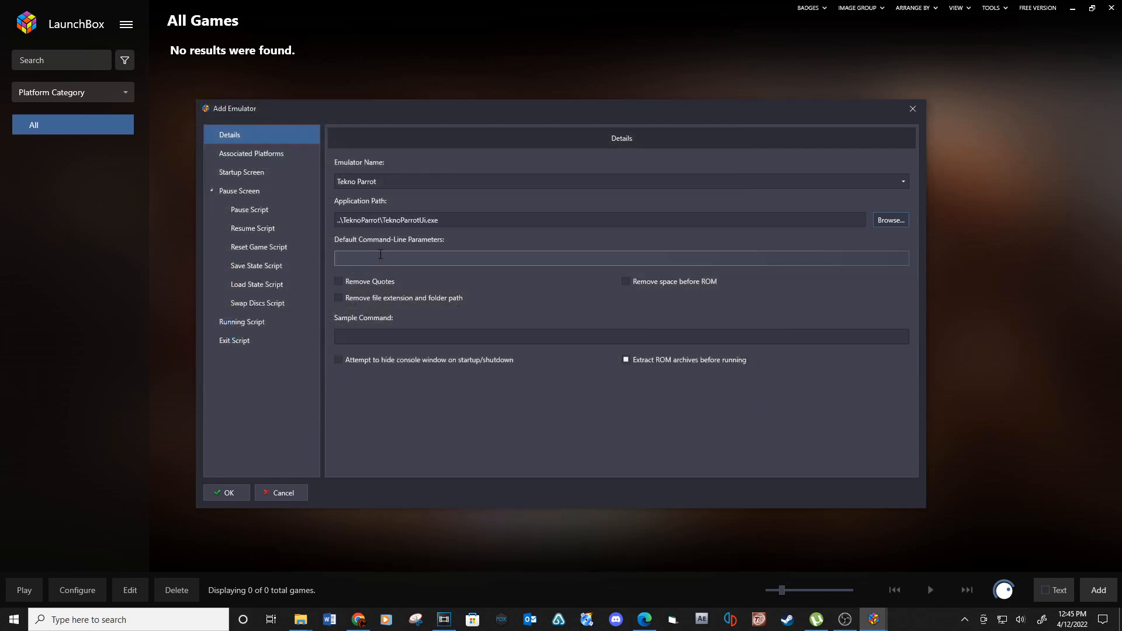
pyautogui.write('--profile')
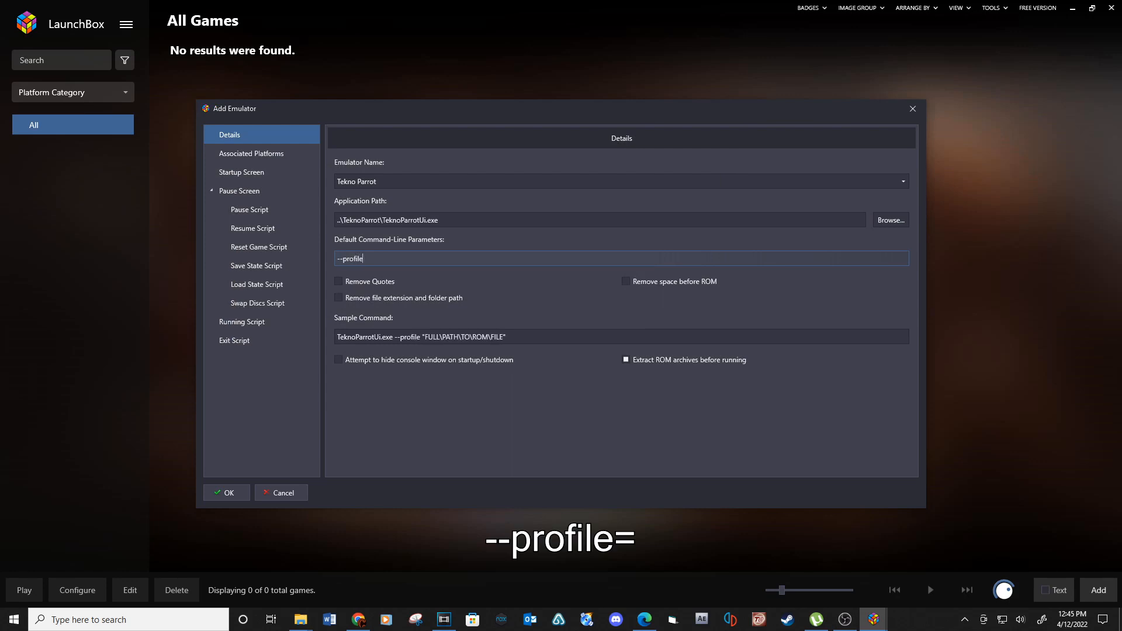
# Associate the Tekno Parrot platform with the emulator and mark it as the default emulator
pyautogui.write('=')
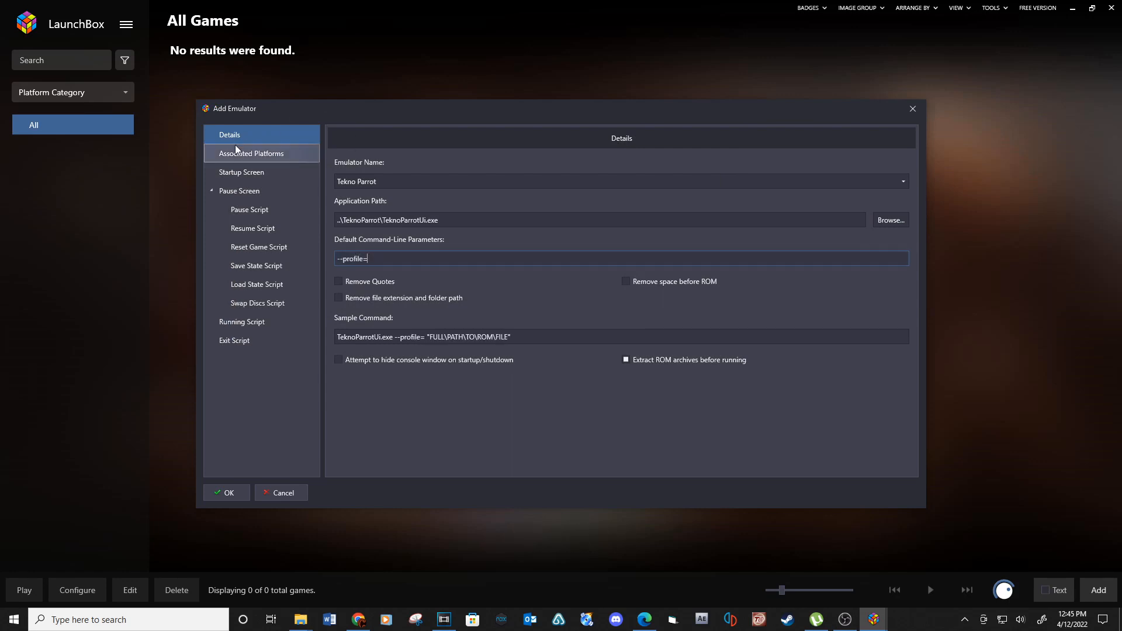
pyautogui.click(251, 153)
pyautogui.write('Tekno Pa')
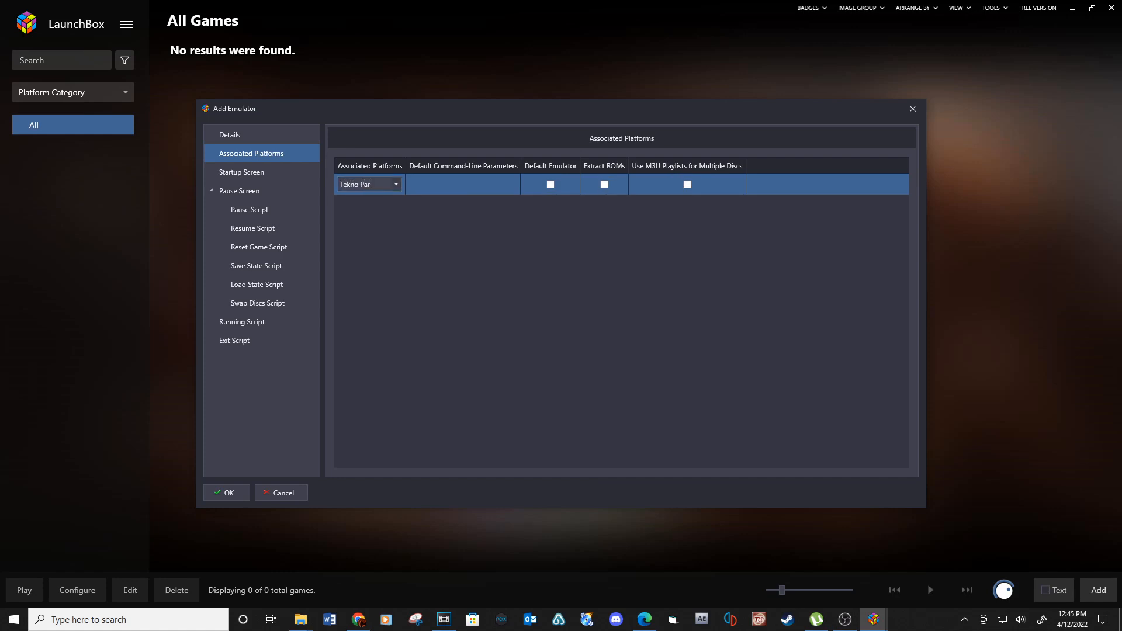
pyautogui.write('rot')
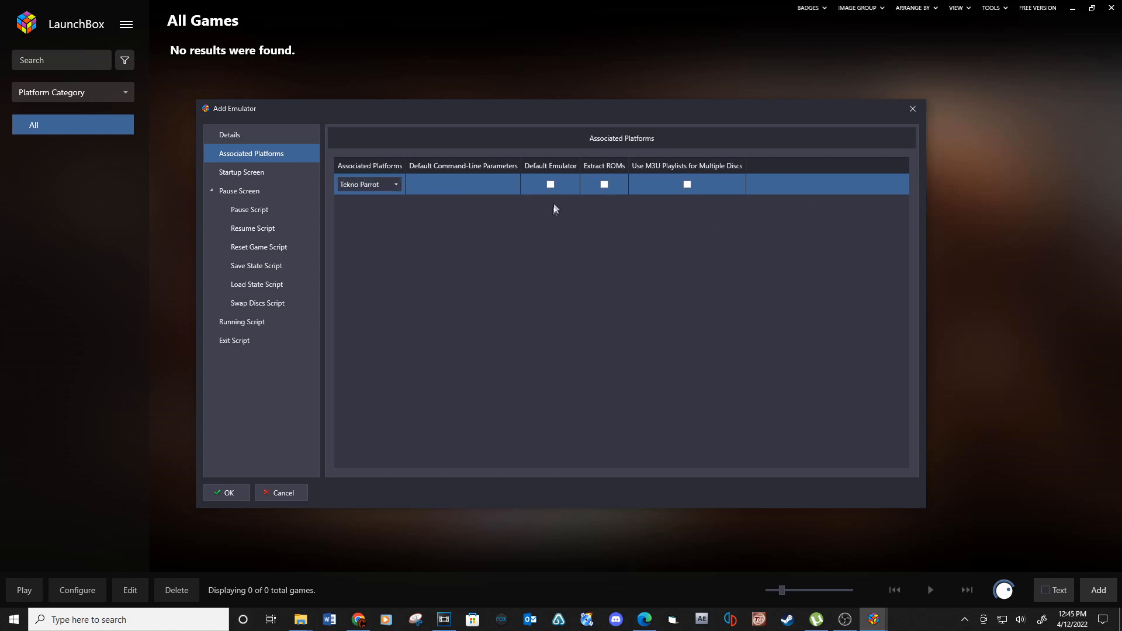
pyautogui.click(549, 183)
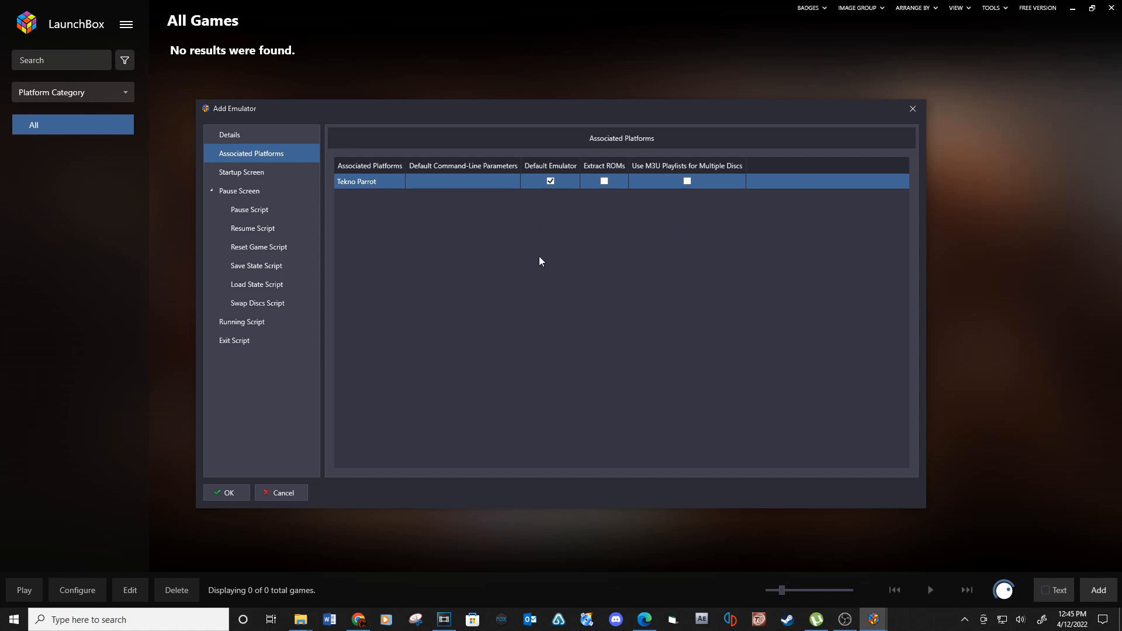
pyautogui.moveTo(225, 492)
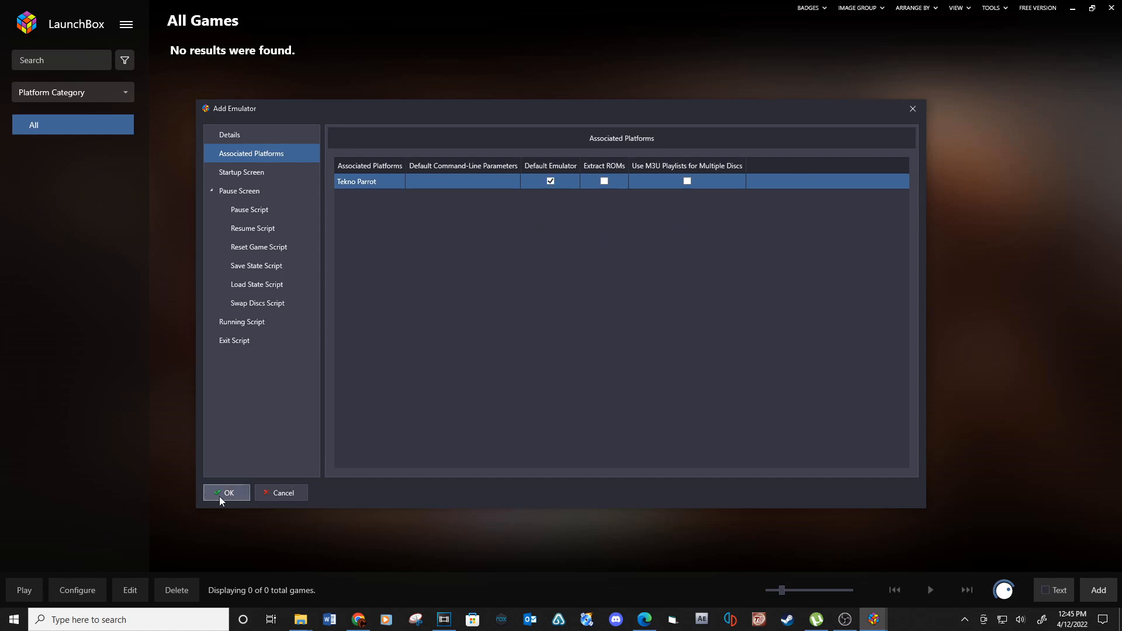
# Save the Tekno Parrot emulator and continue the import keeping metadata lookup
pyautogui.click(225, 492)
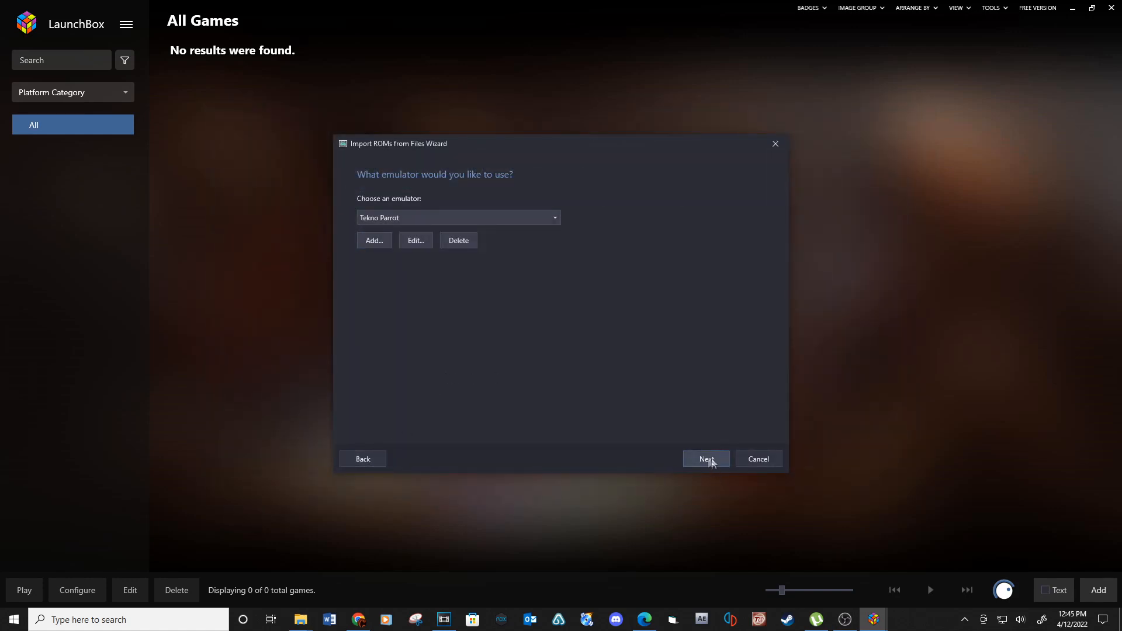
pyautogui.click(705, 459)
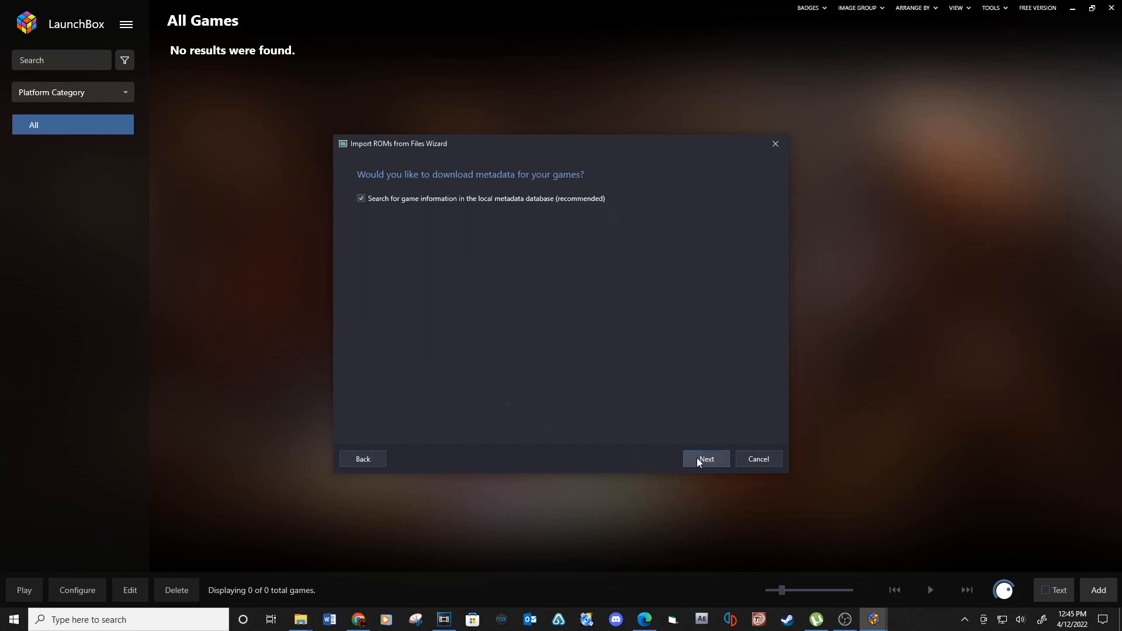
pyautogui.click(705, 458)
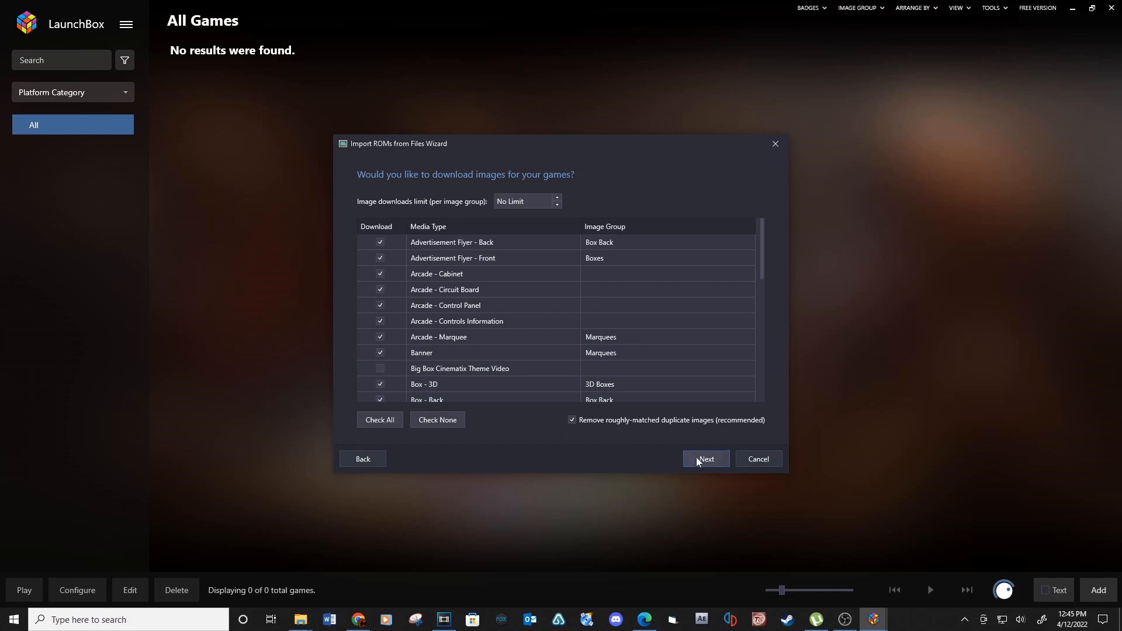
# Keep image download choices and finish importing The House of the Dead 4 into the library
pyautogui.click(704, 458)
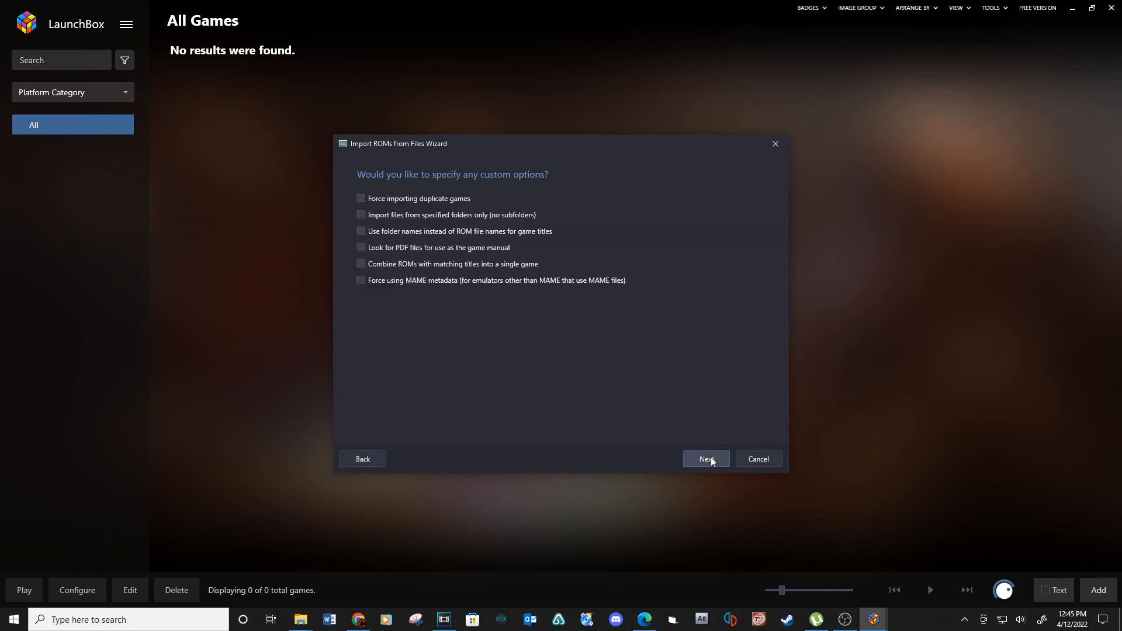
pyautogui.click(704, 459)
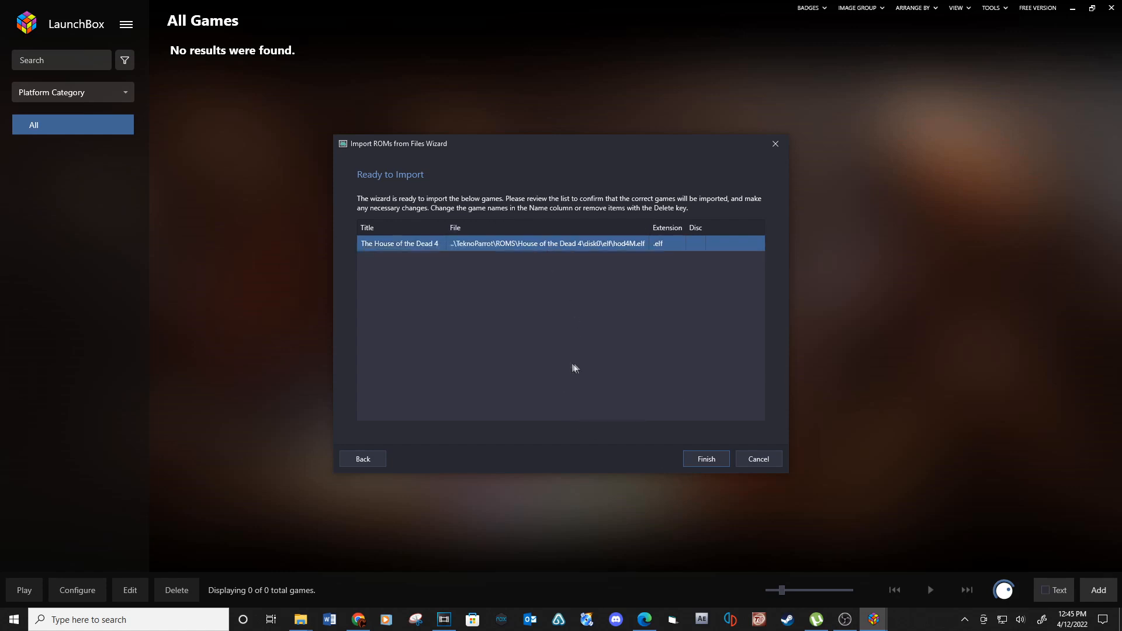
pyautogui.click(703, 458)
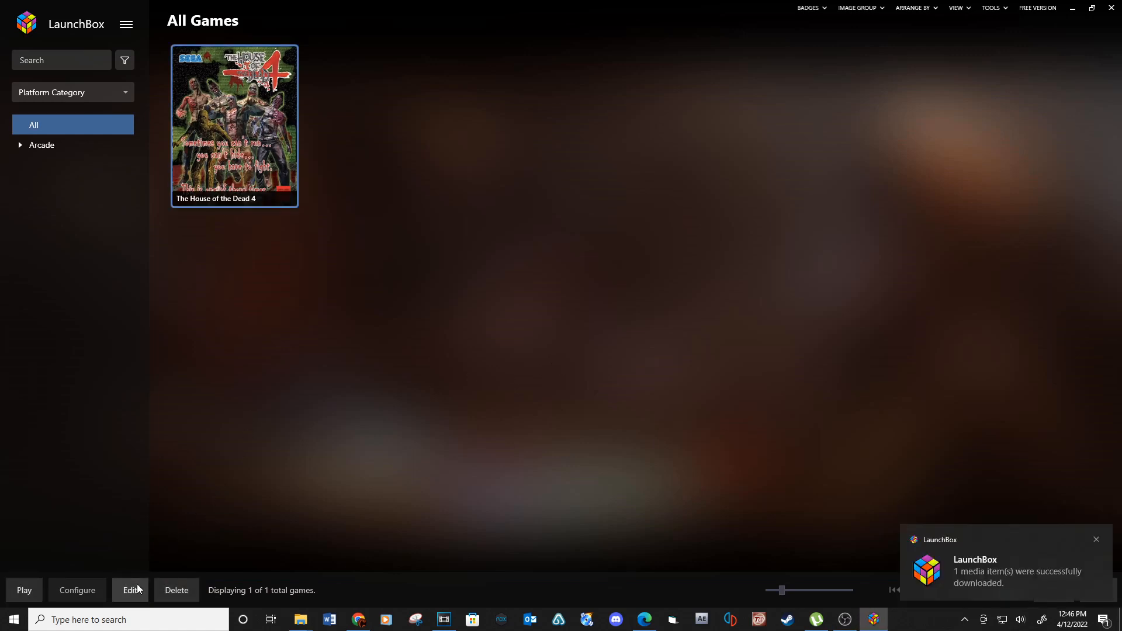
# Enable custom command-line parameters in The House of the Dead 4's emulation settings
pyautogui.click(130, 589)
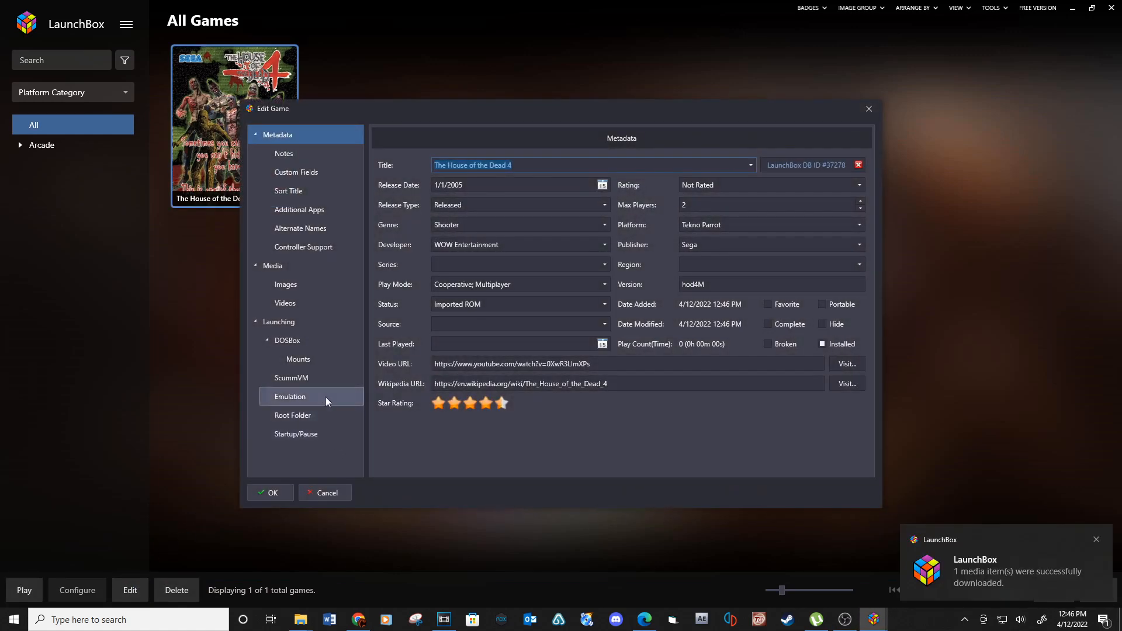
pyautogui.click(290, 396)
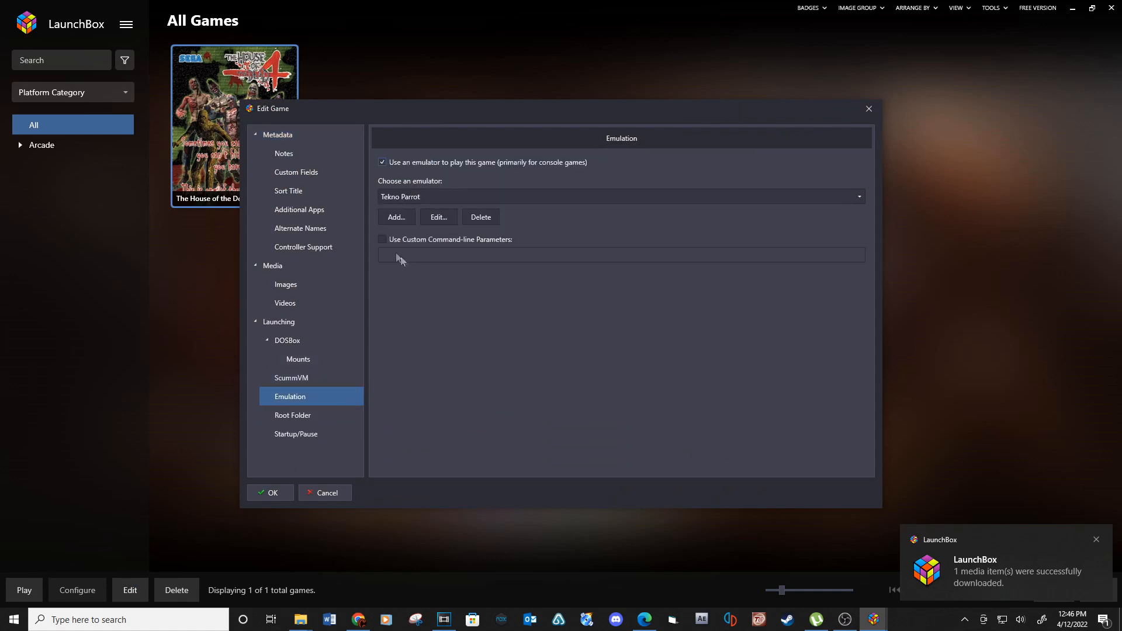
pyautogui.click(382, 238)
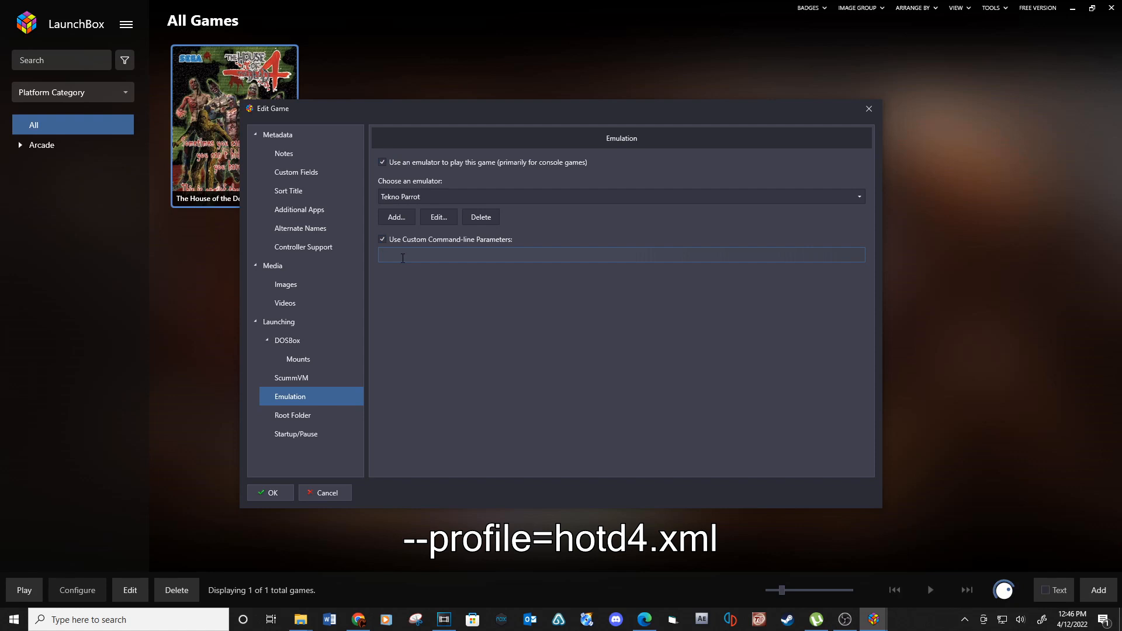
# Set the game's custom parameter to --profile=hotd4.xml and save it
pyautogui.write('--profile=')
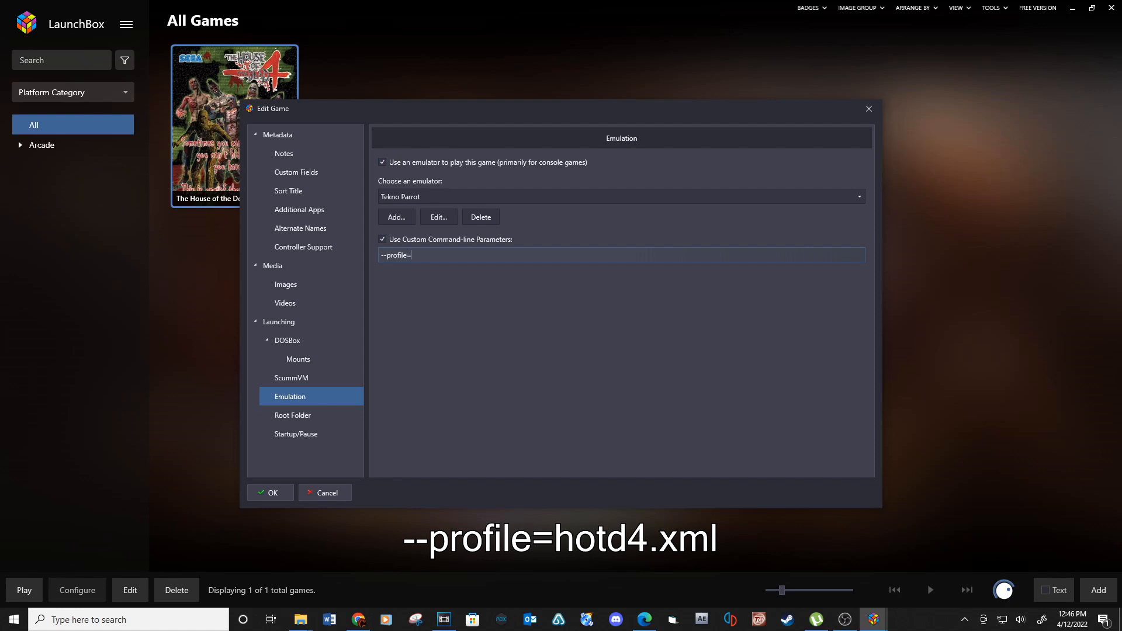
pyautogui.write('hotd4')
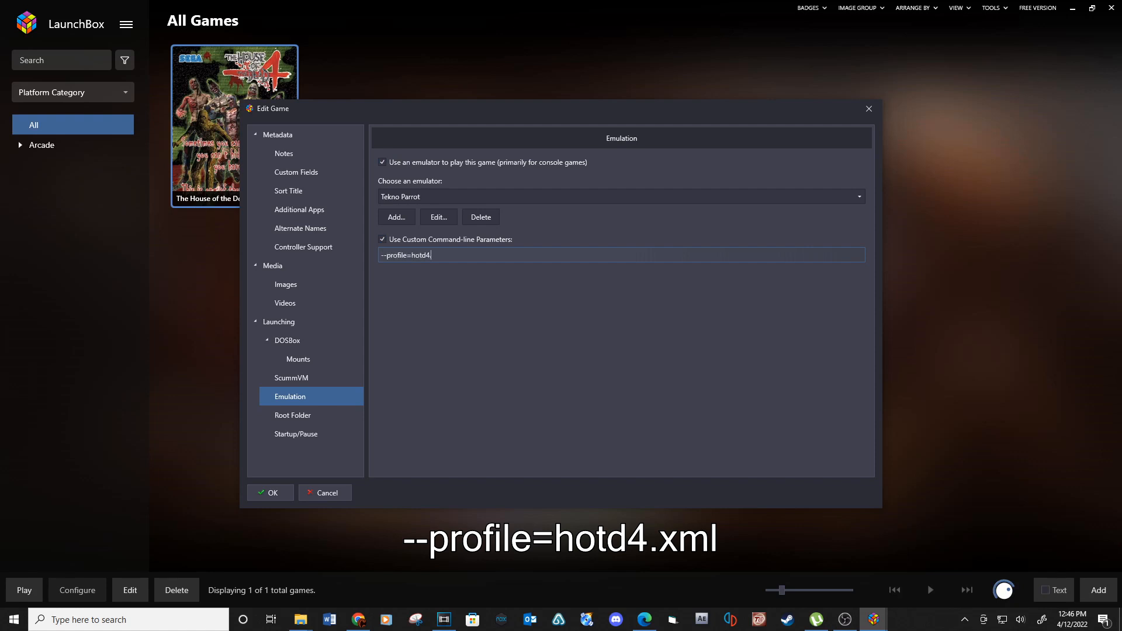
pyautogui.write('.xml')
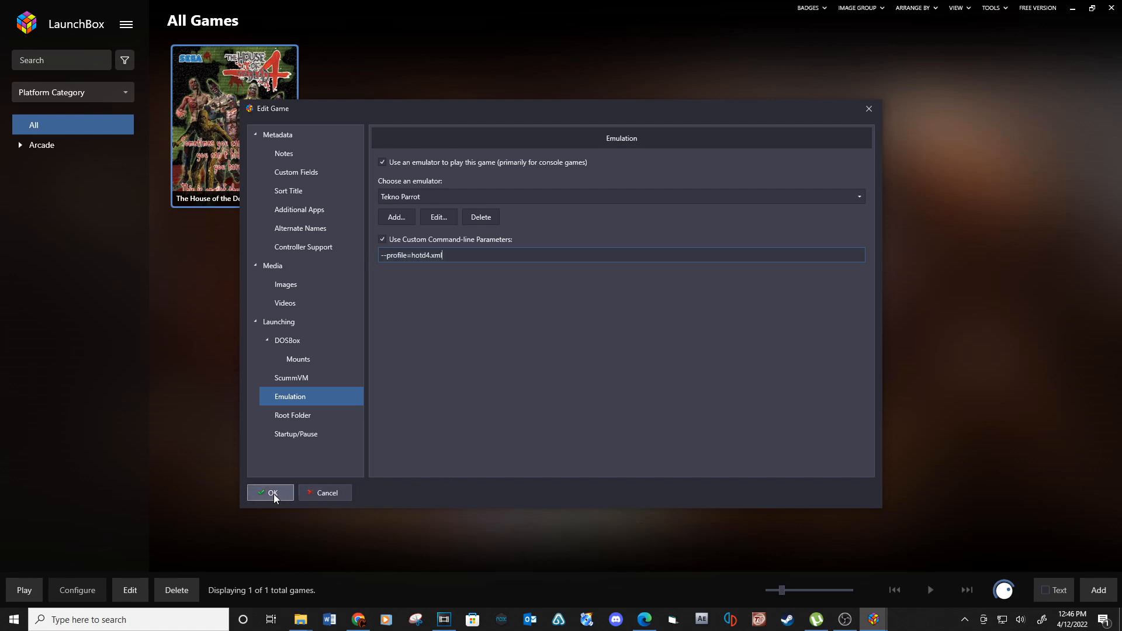
pyautogui.click(270, 492)
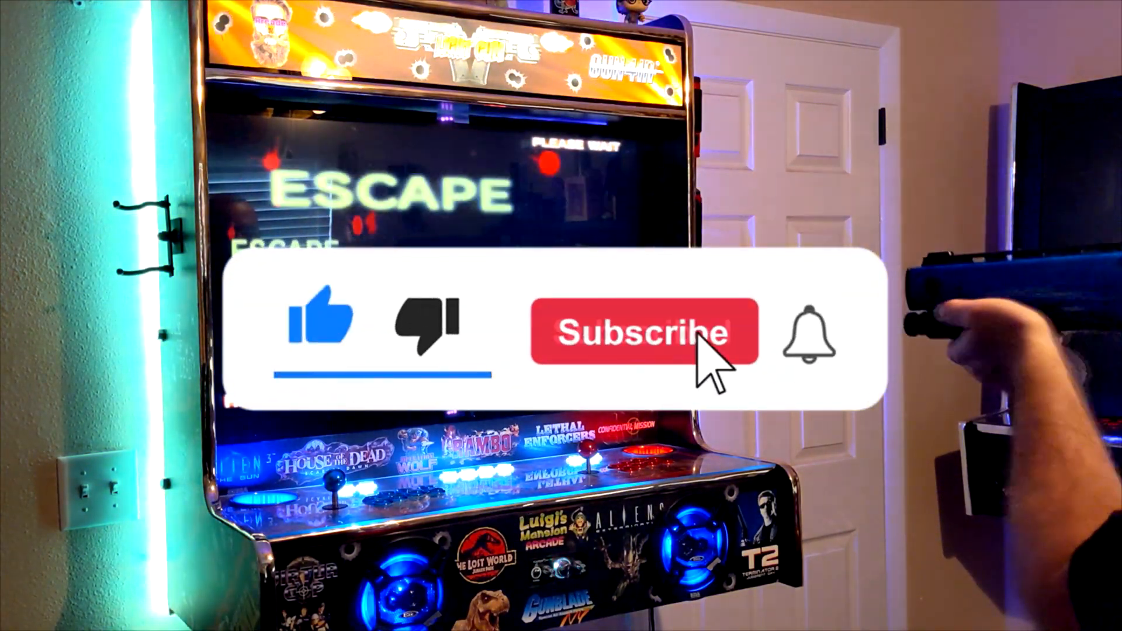
# Play The House of the Dead 4 through TeknoParrot on the arcade cabinet
pyautogui.click(642, 331)
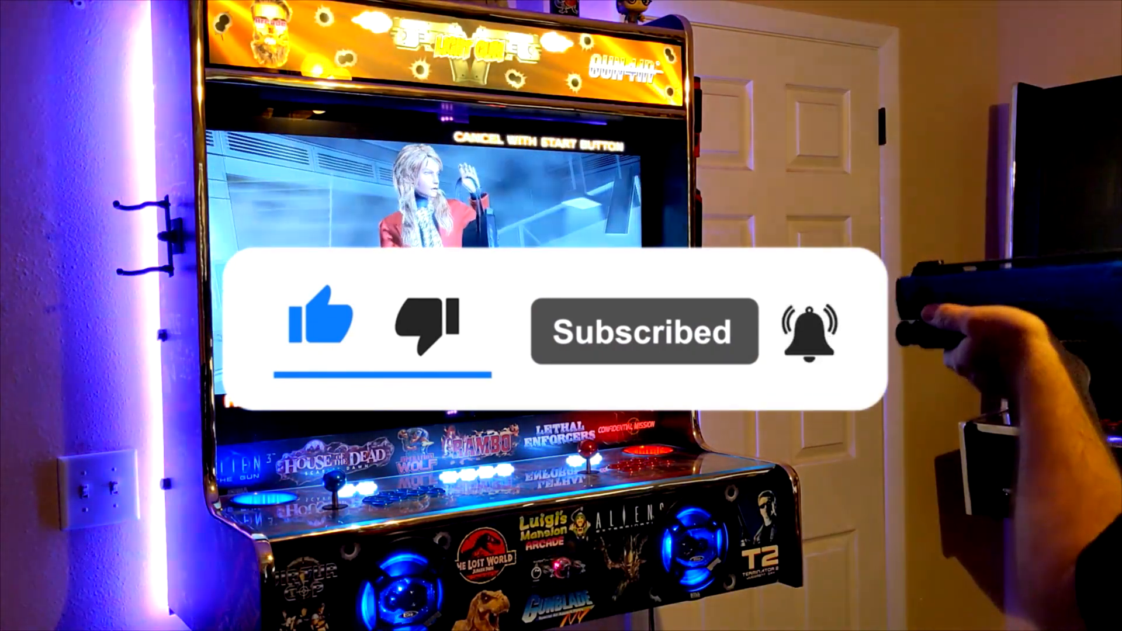